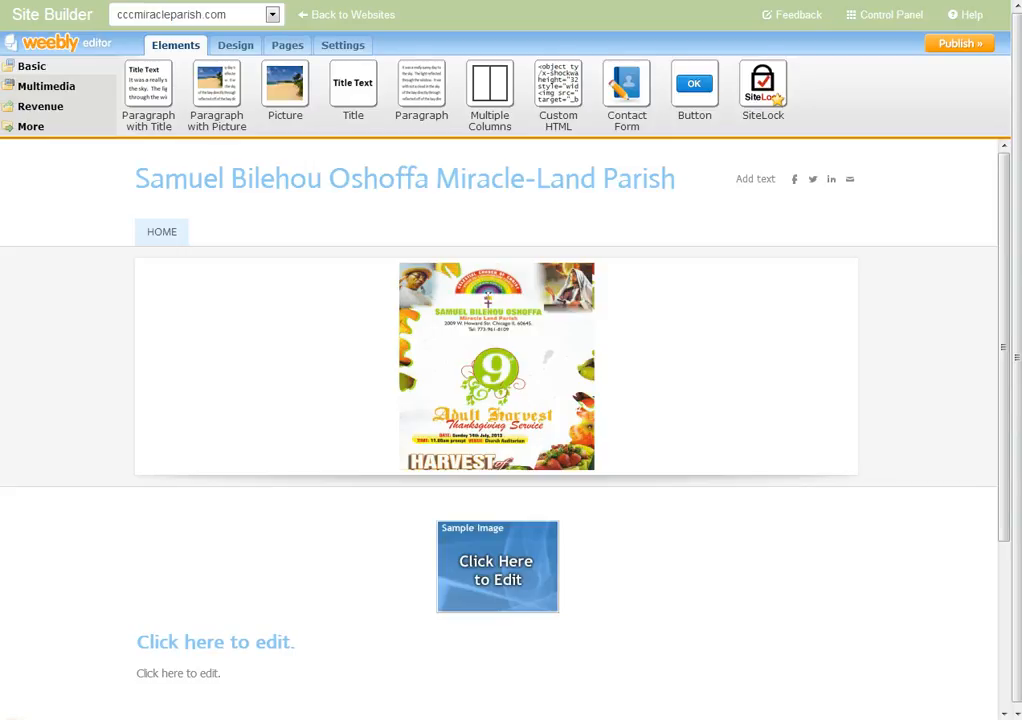
- Check the site title and sample image options, then go to the Pages manager
{"action": "left_click", "coordinate": [194, 178]}
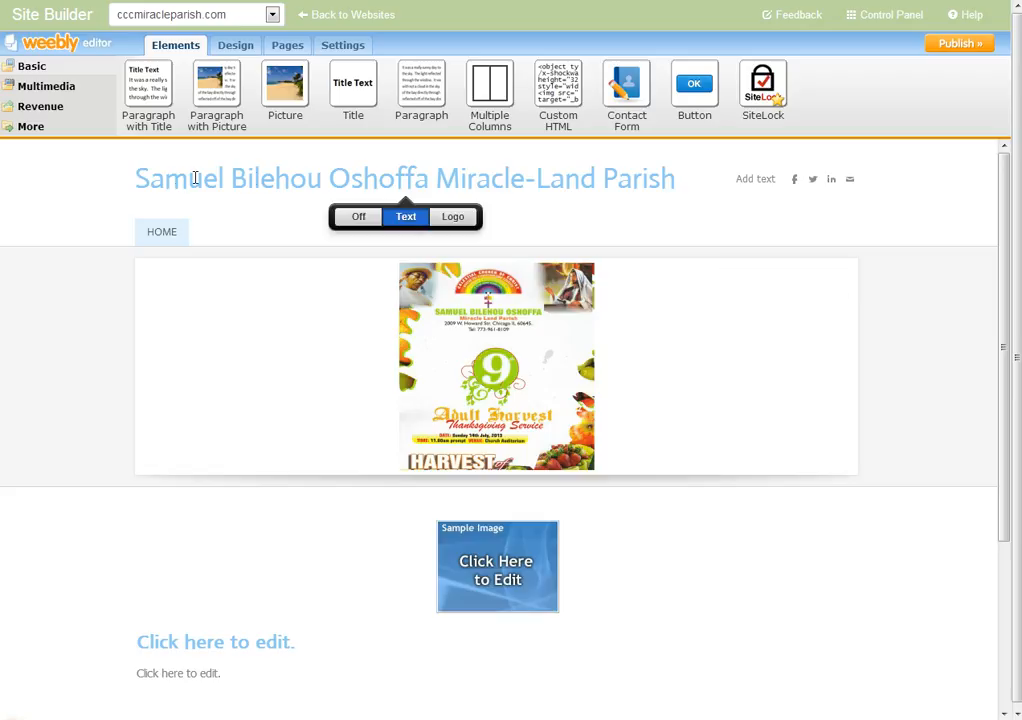
{"action": "left_click", "coordinate": [496, 564]}
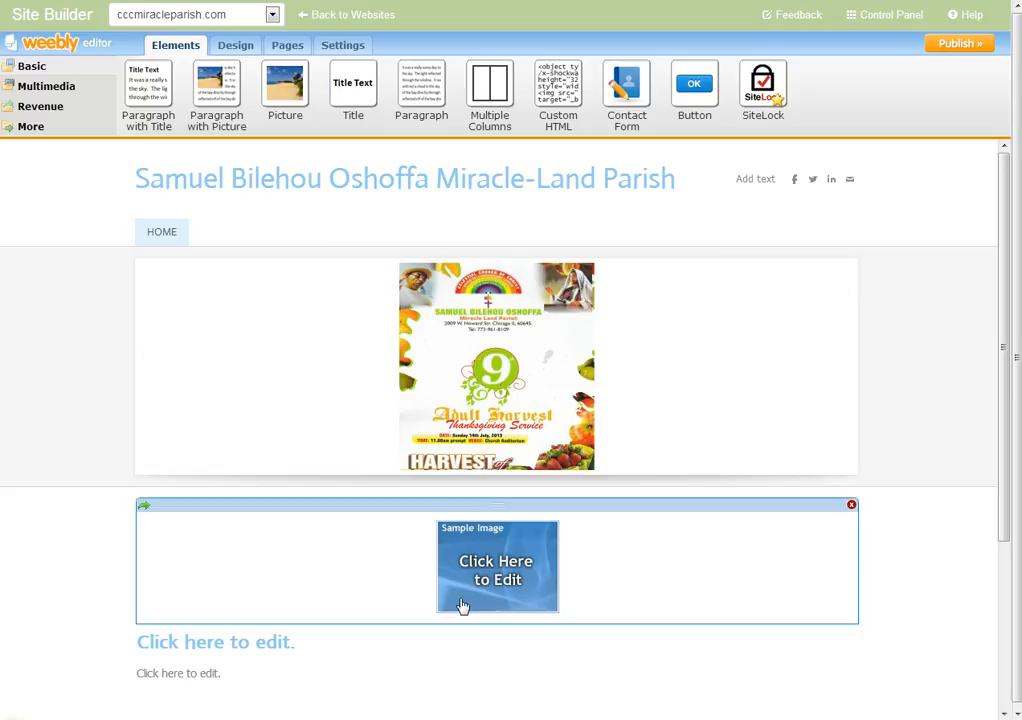
{"action": "left_click", "coordinate": [160, 178]}
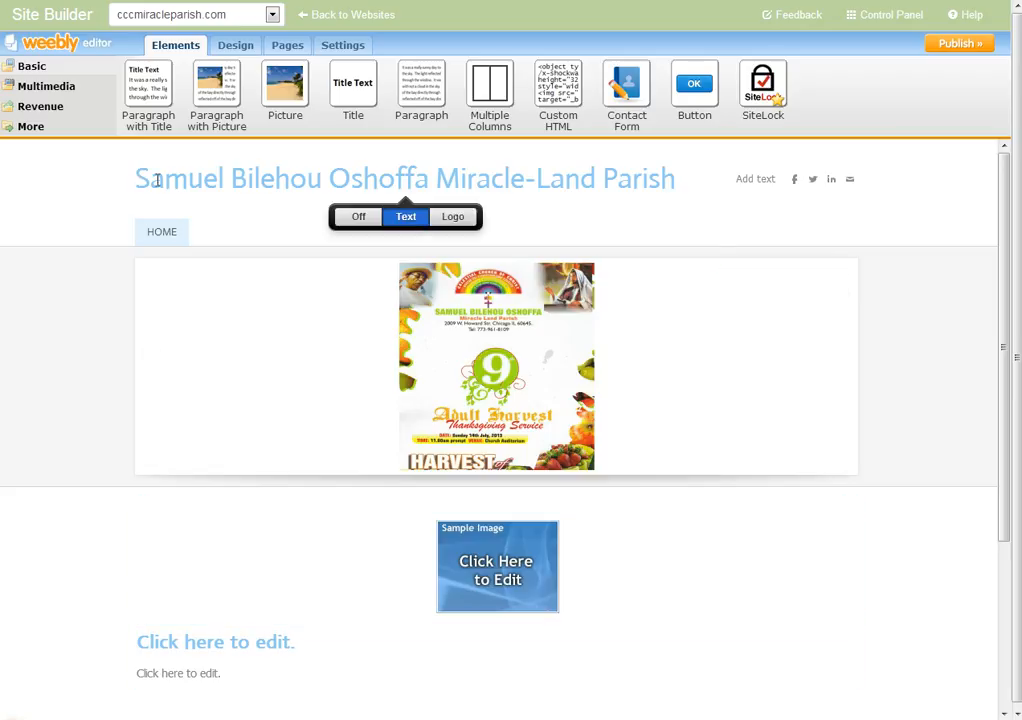
{"action": "left_click", "coordinate": [832, 180]}
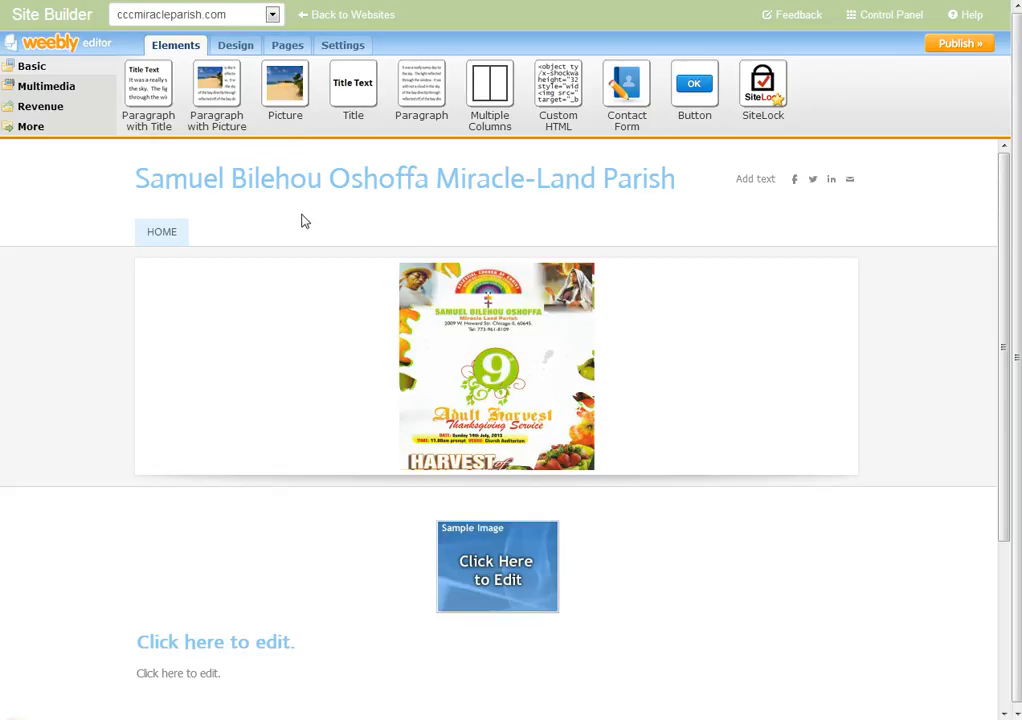
{"action": "mouse_move", "coordinate": [294, 238]}
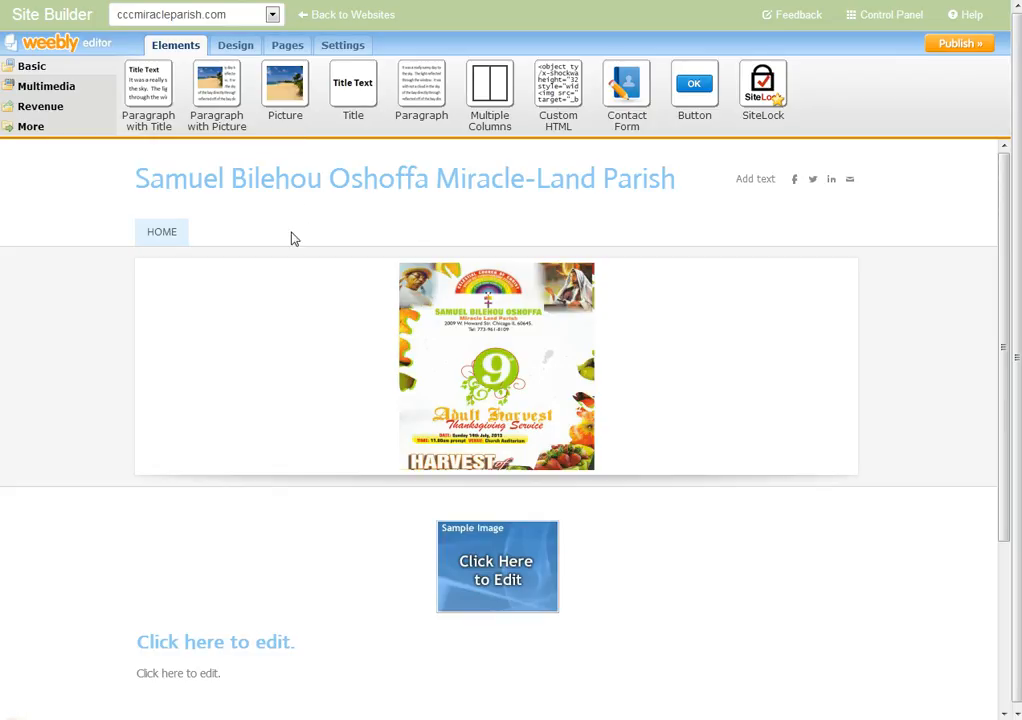
{"action": "mouse_move", "coordinate": [308, 244]}
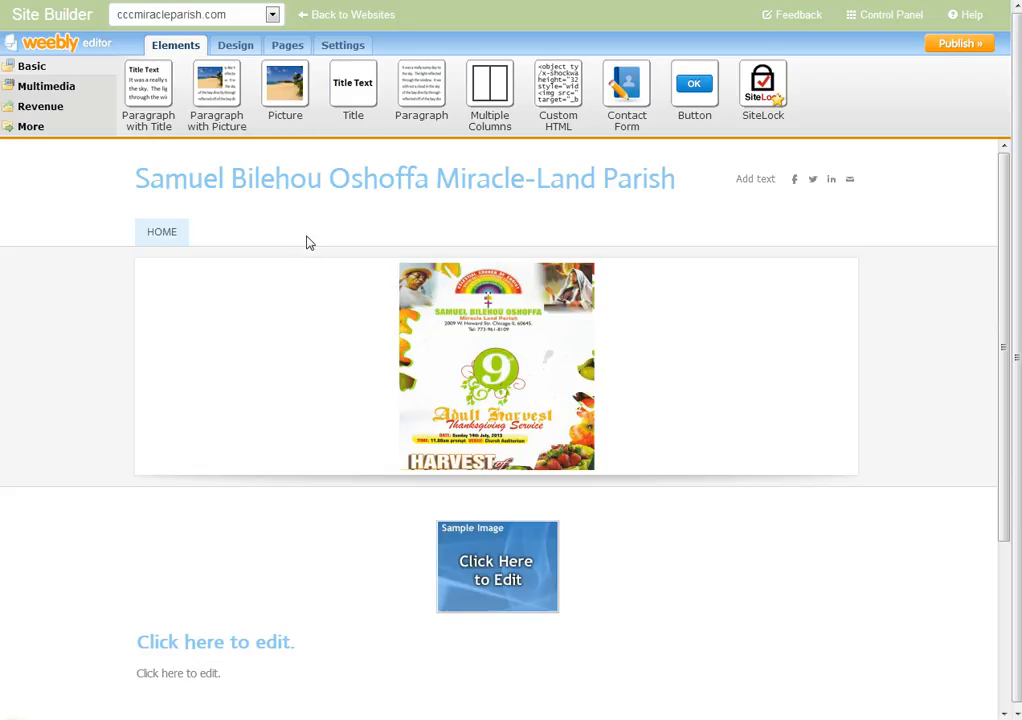
{"action": "left_click", "coordinate": [288, 44]}
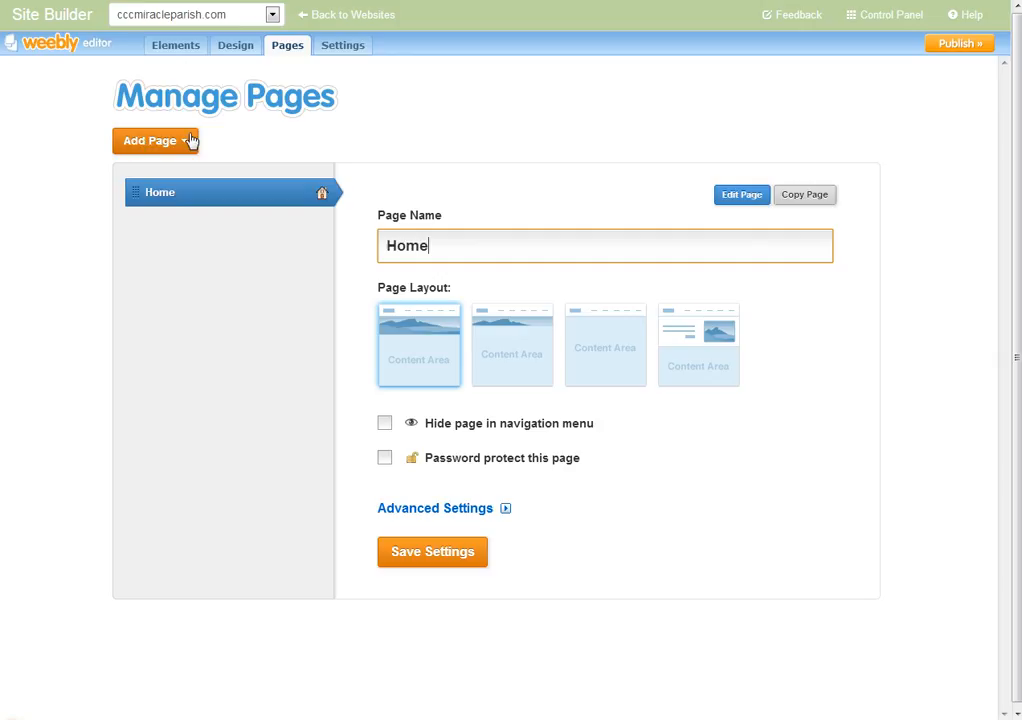
- Show the Add Page choices: Standard Page, Blog Page and External Link
{"action": "left_click", "coordinate": [150, 140]}
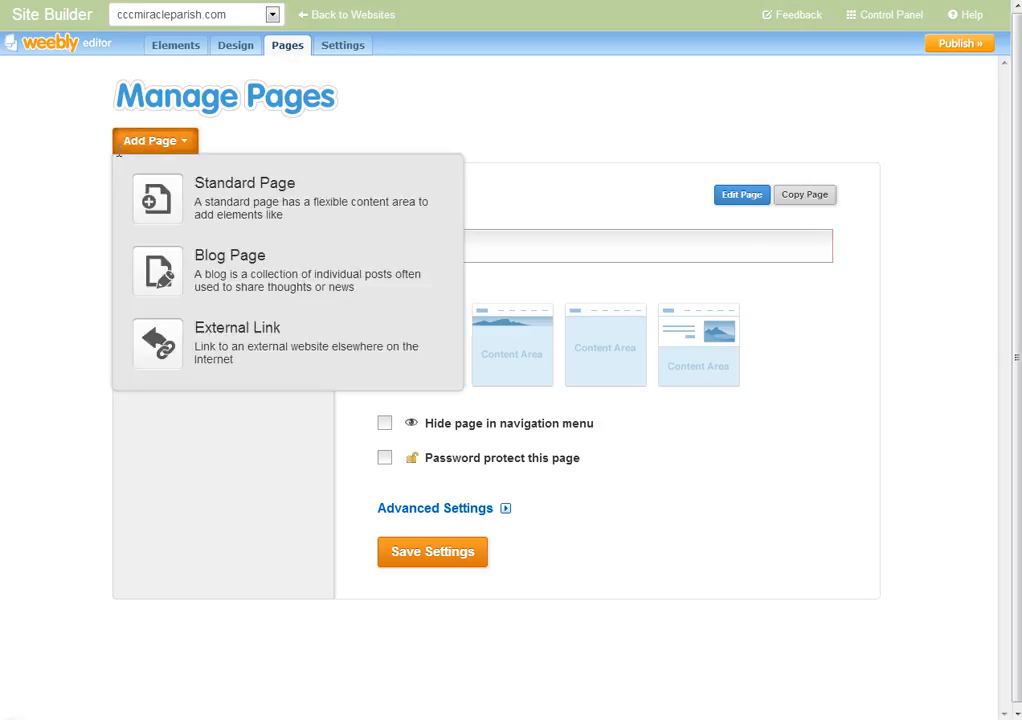
{"action": "mouse_move", "coordinate": [196, 214]}
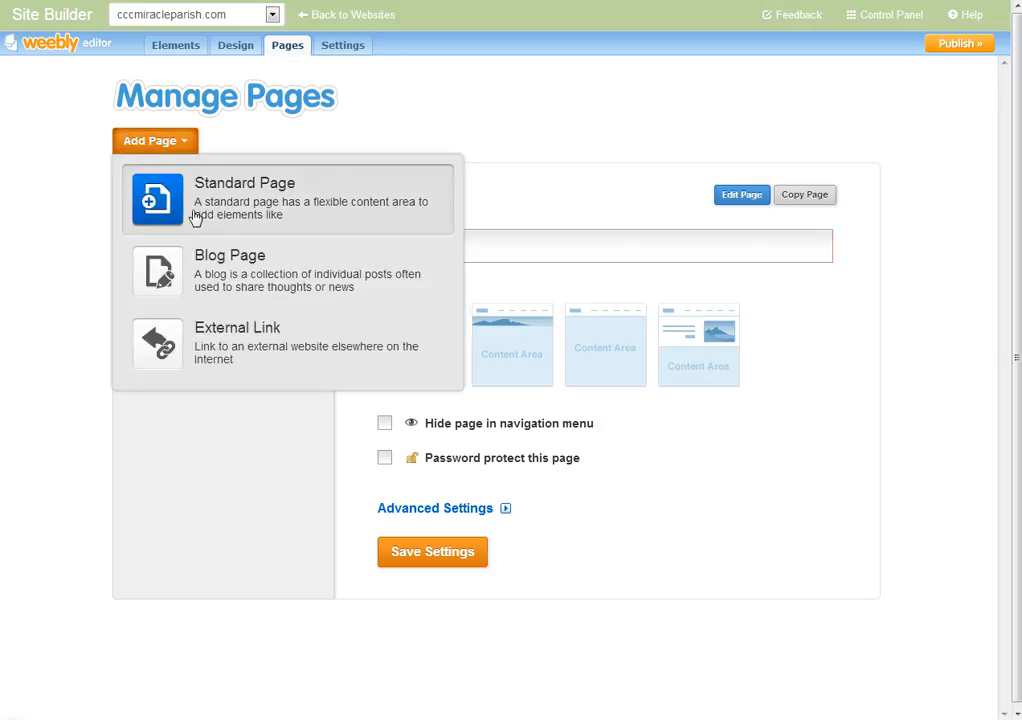
{"action": "mouse_move", "coordinate": [284, 212]}
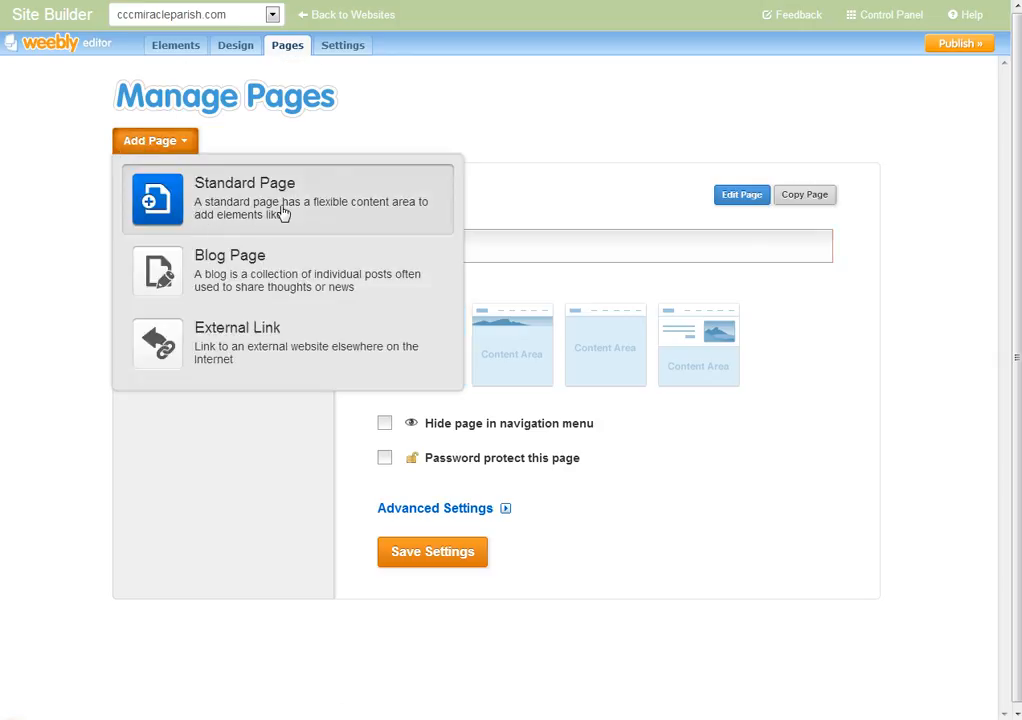
{"action": "mouse_move", "coordinate": [252, 232]}
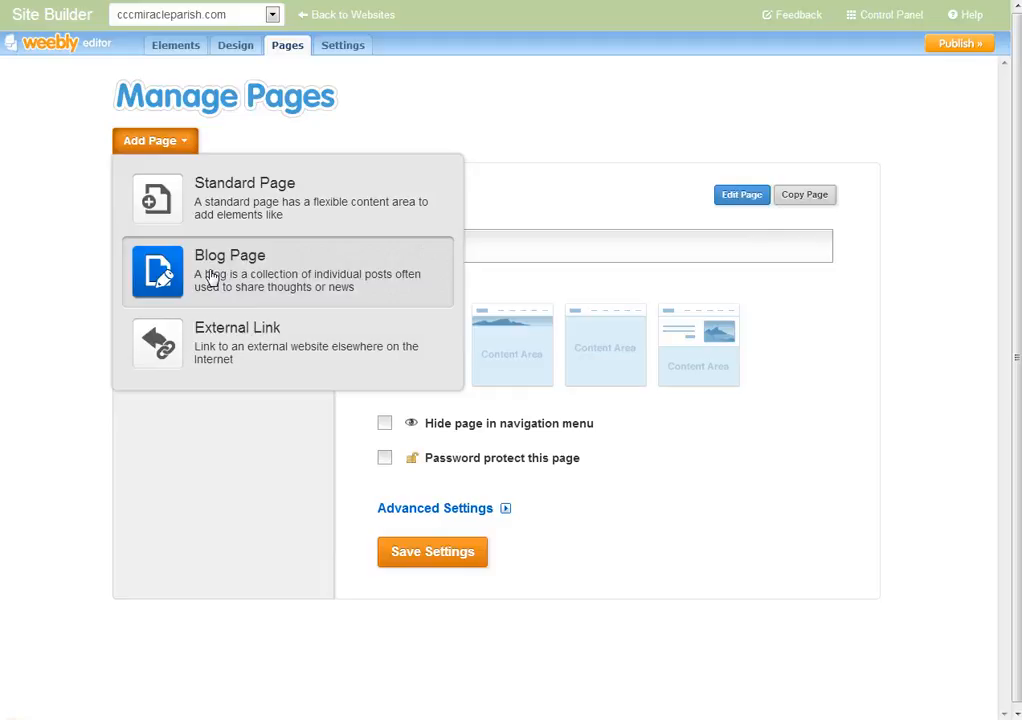
{"action": "mouse_move", "coordinate": [210, 272]}
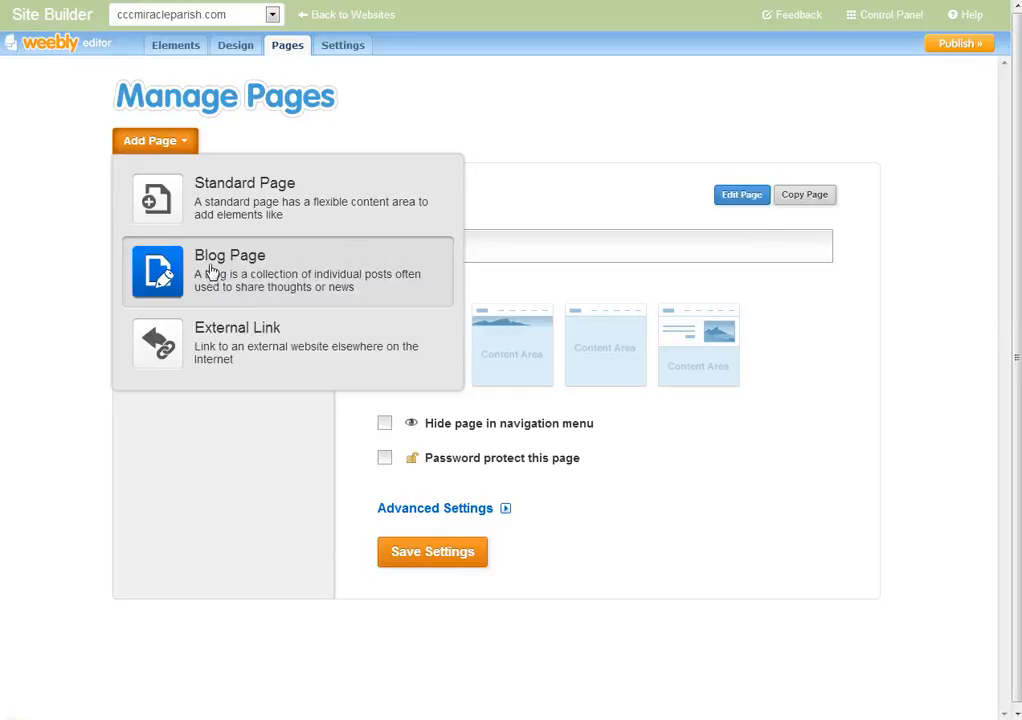
{"action": "mouse_move", "coordinate": [272, 248]}
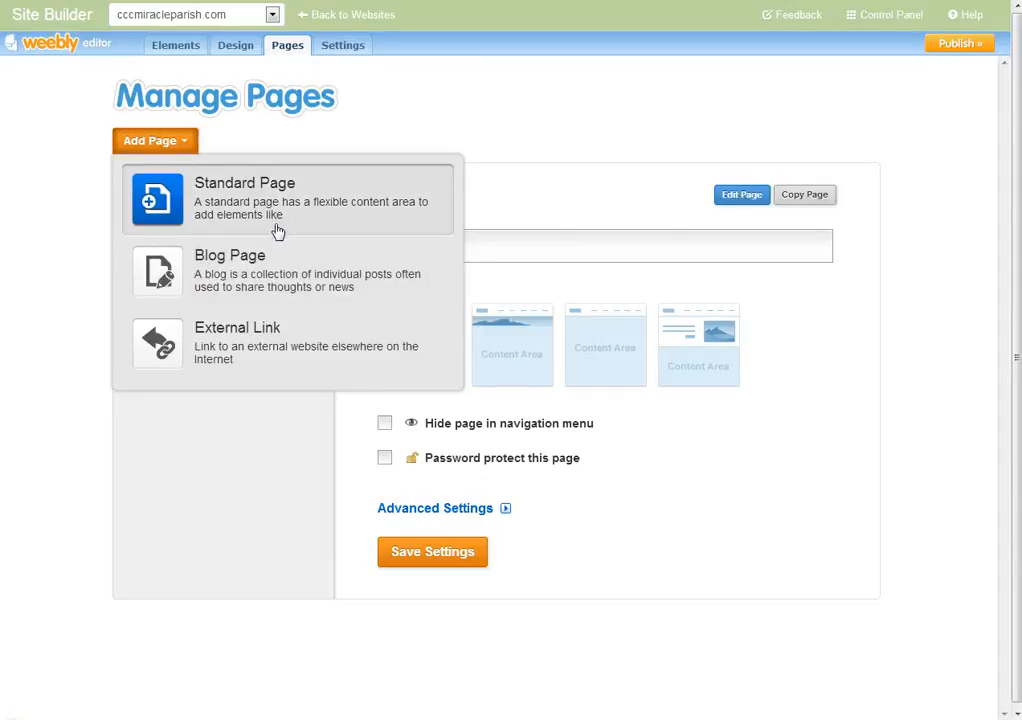
{"action": "mouse_move", "coordinate": [270, 276]}
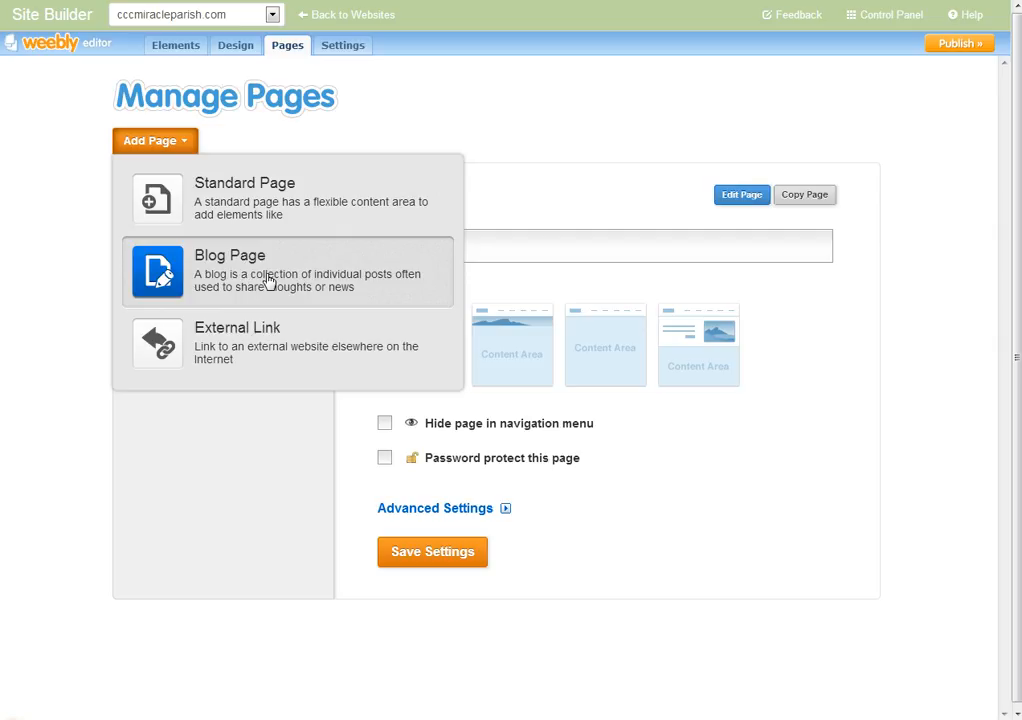
{"action": "mouse_move", "coordinate": [246, 356]}
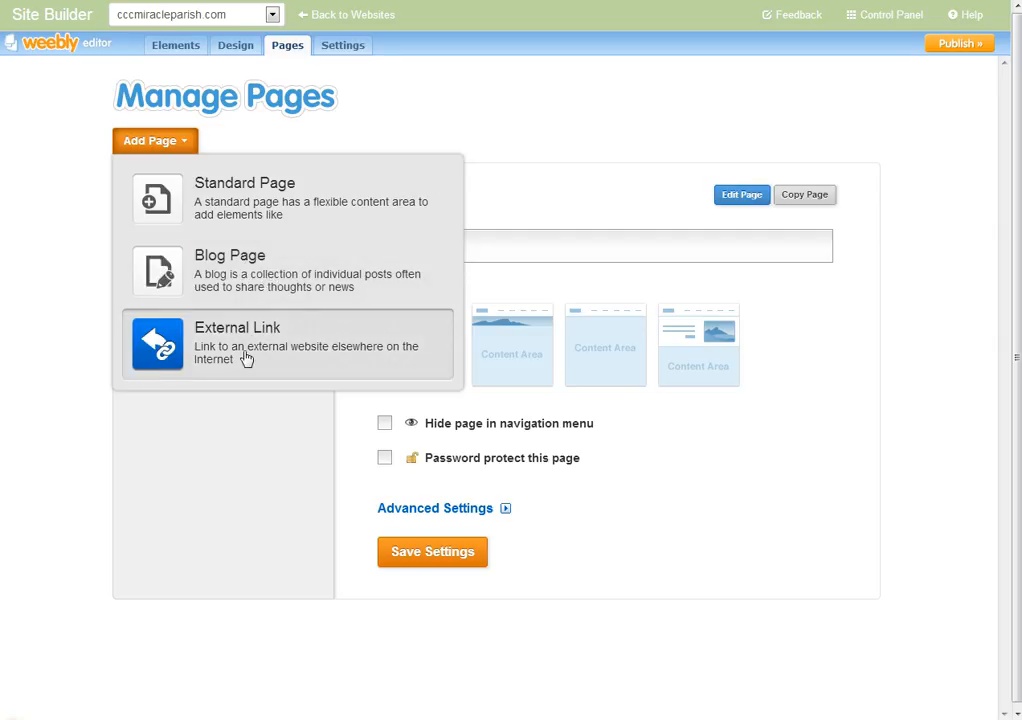
{"action": "mouse_move", "coordinate": [232, 370]}
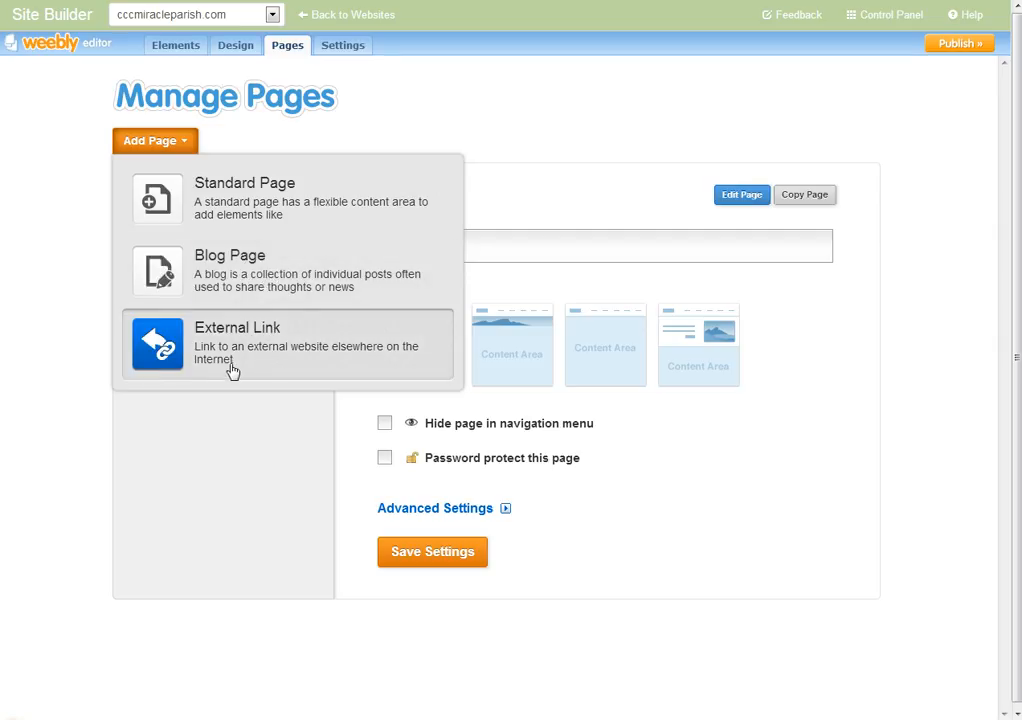
{"action": "mouse_move", "coordinate": [240, 368]}
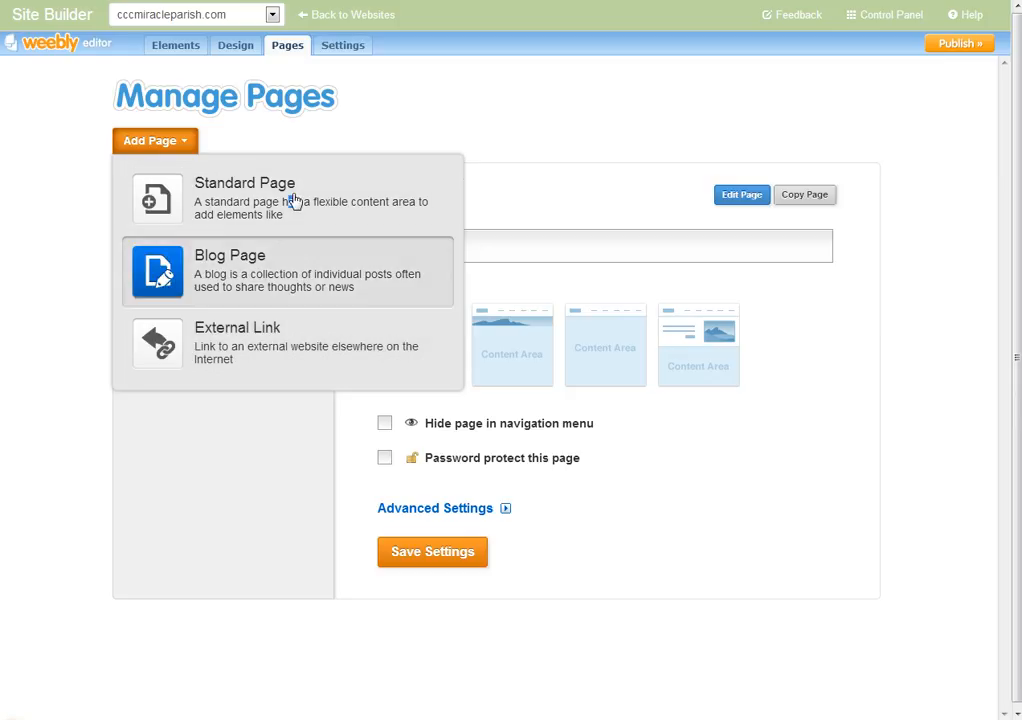
- Add a standard page named 'Contact Us' and save its settings
{"action": "left_click", "coordinate": [244, 196]}
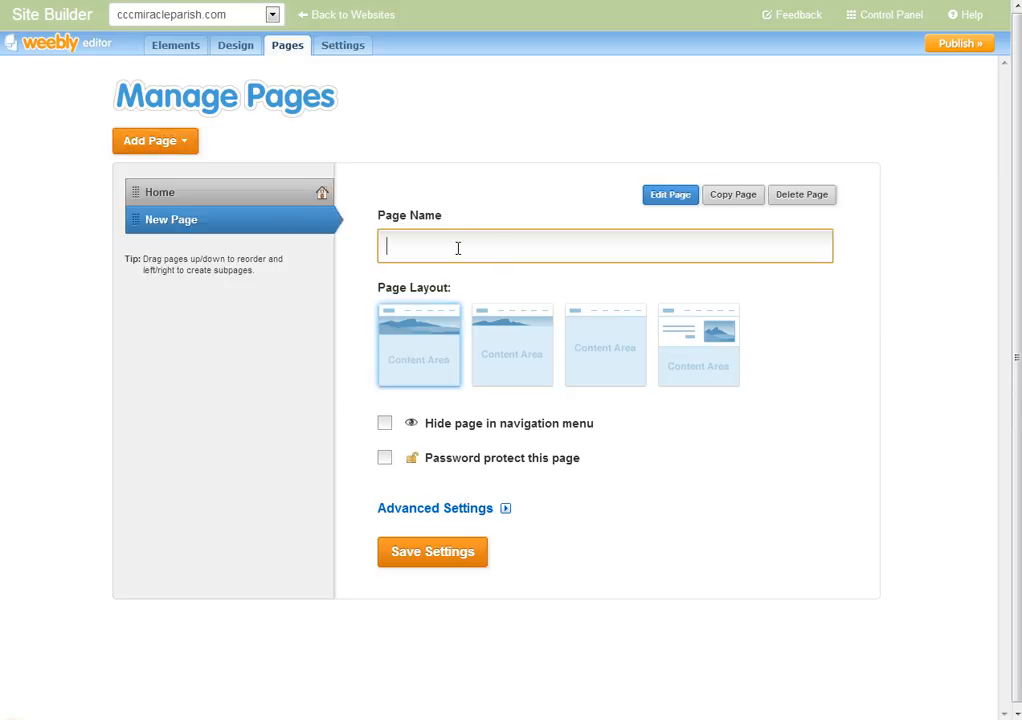
{"action": "type", "text": "Contact"}
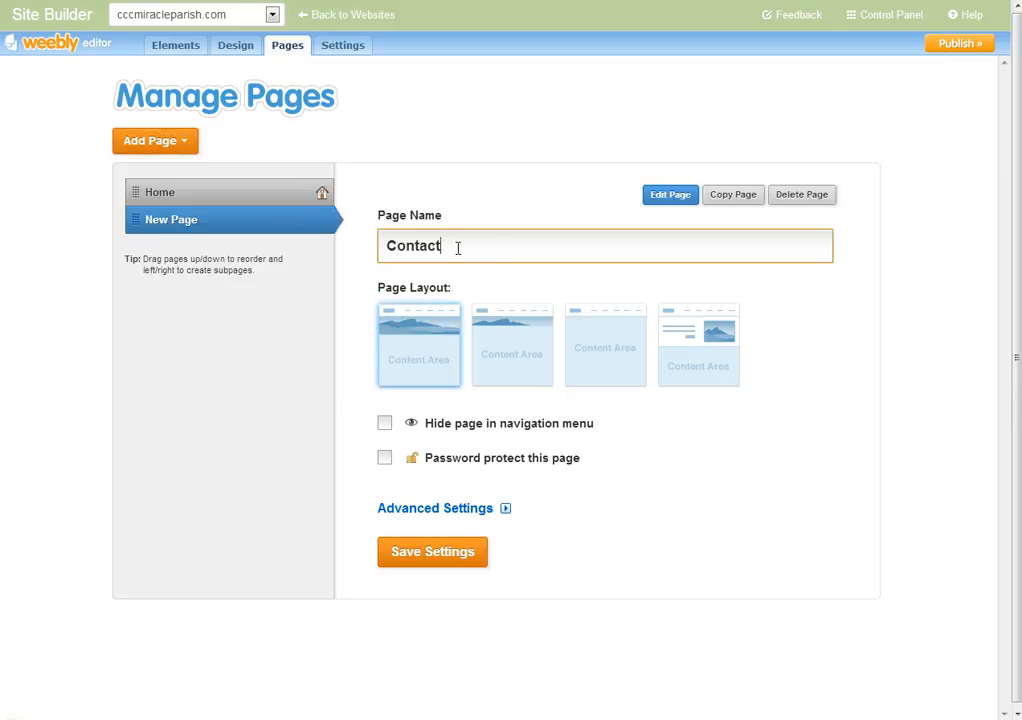
{"action": "type", "text": "Us"}
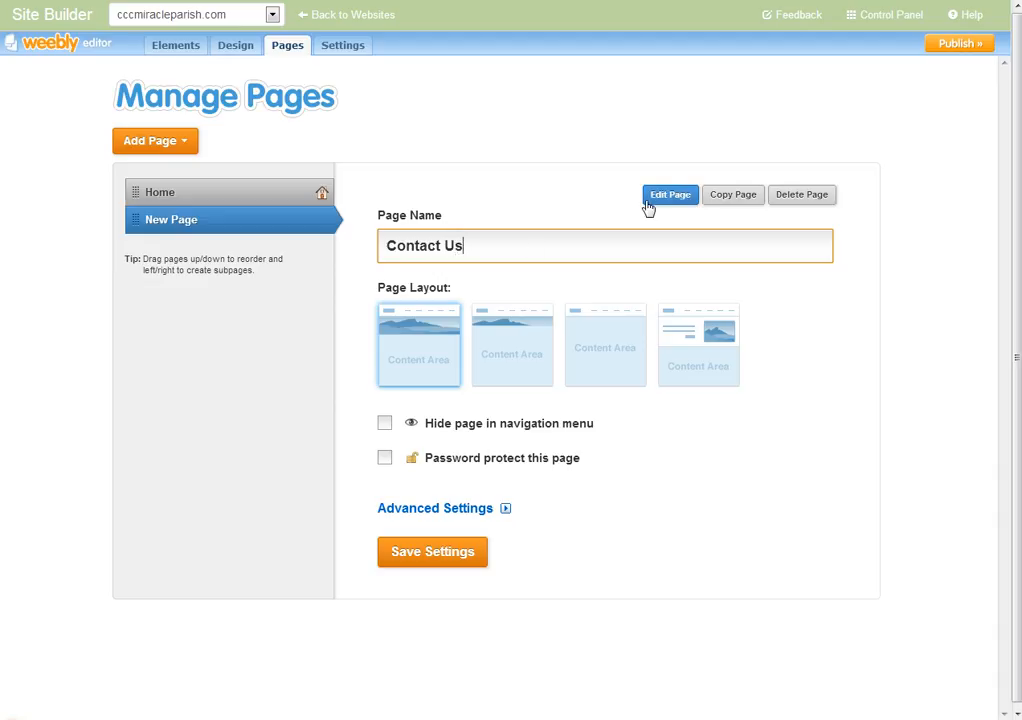
{"action": "mouse_move", "coordinate": [532, 306]}
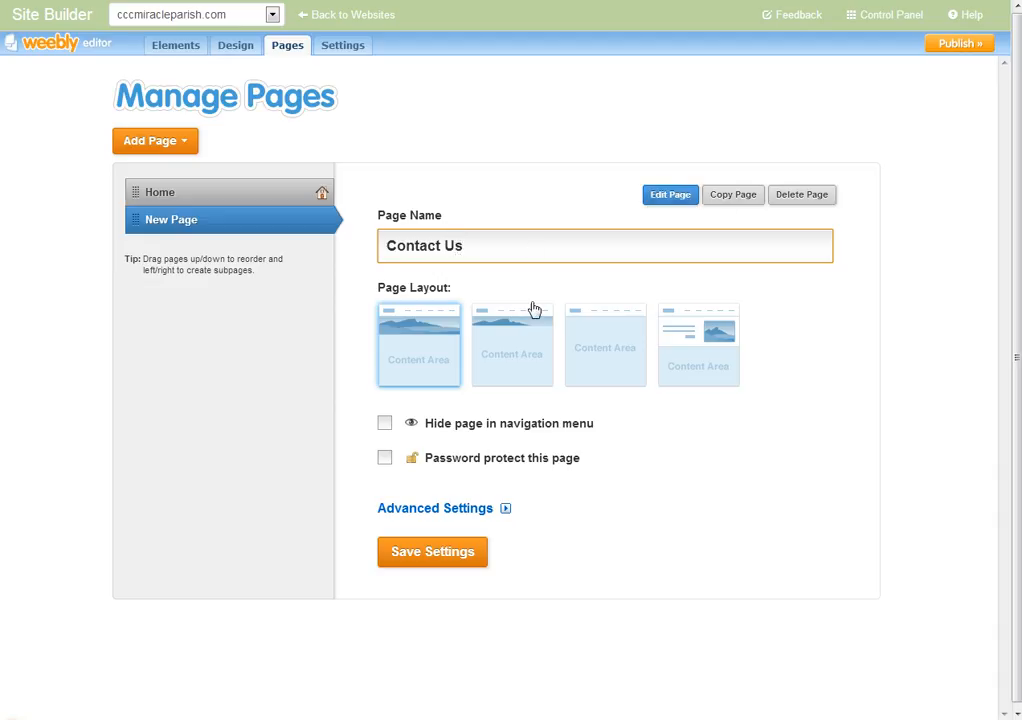
{"action": "mouse_move", "coordinate": [624, 484]}
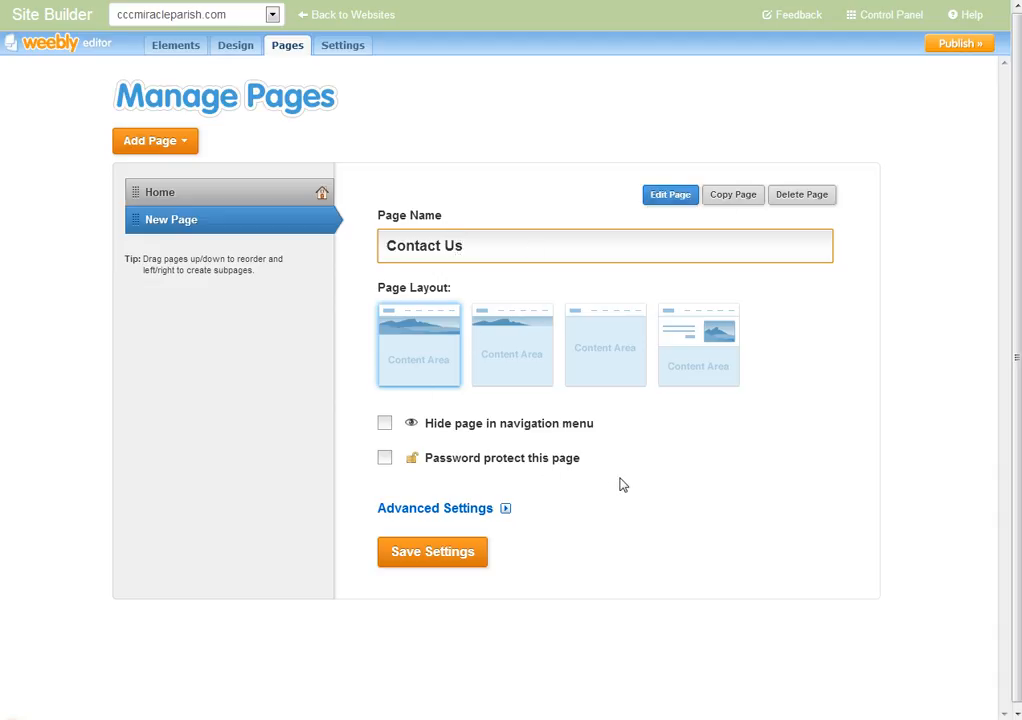
{"action": "mouse_move", "coordinate": [480, 432]}
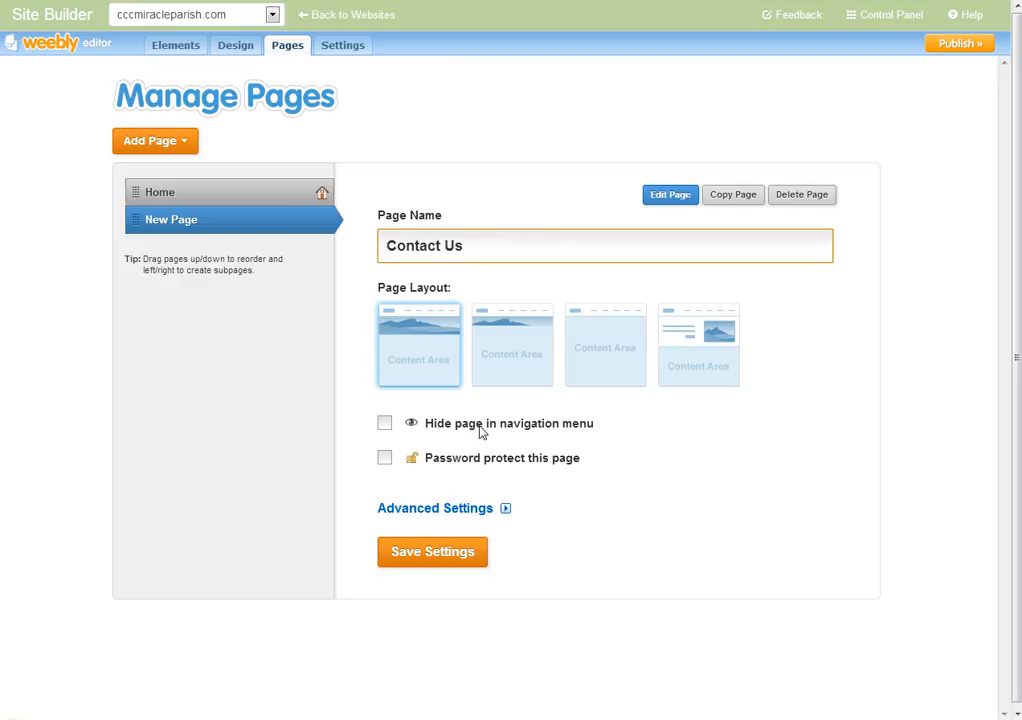
{"action": "mouse_move", "coordinate": [556, 440]}
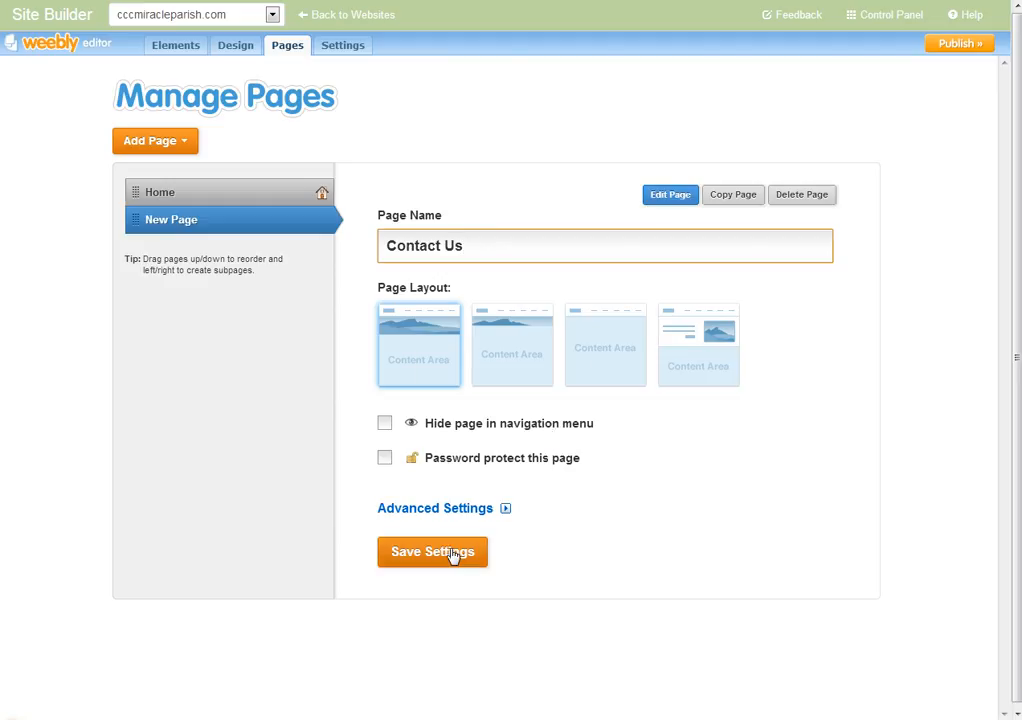
{"action": "left_click", "coordinate": [432, 552]}
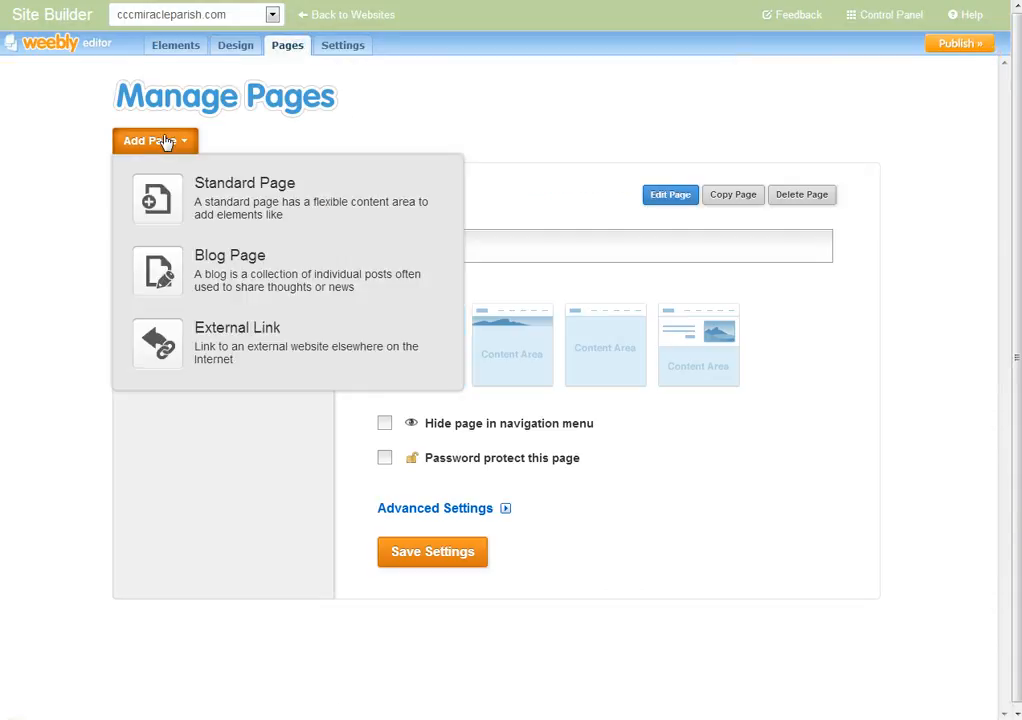
- Add a standard page named 'About Us', save it, and bring it up in the editor
{"action": "left_click", "coordinate": [244, 190]}
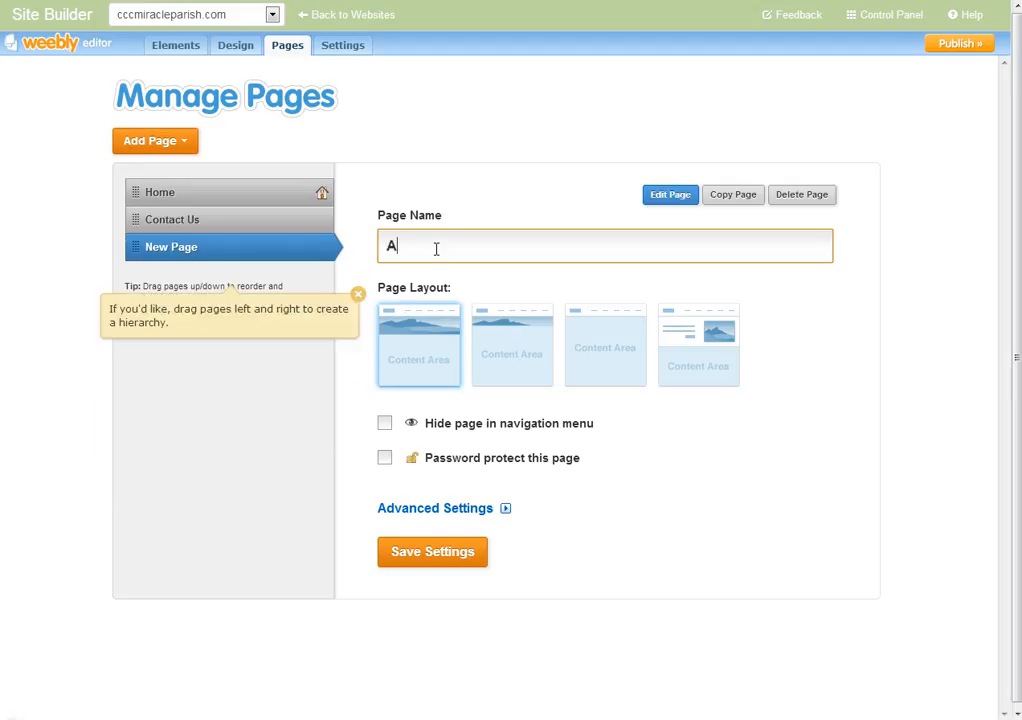
{"action": "type", "text": "bout Us"}
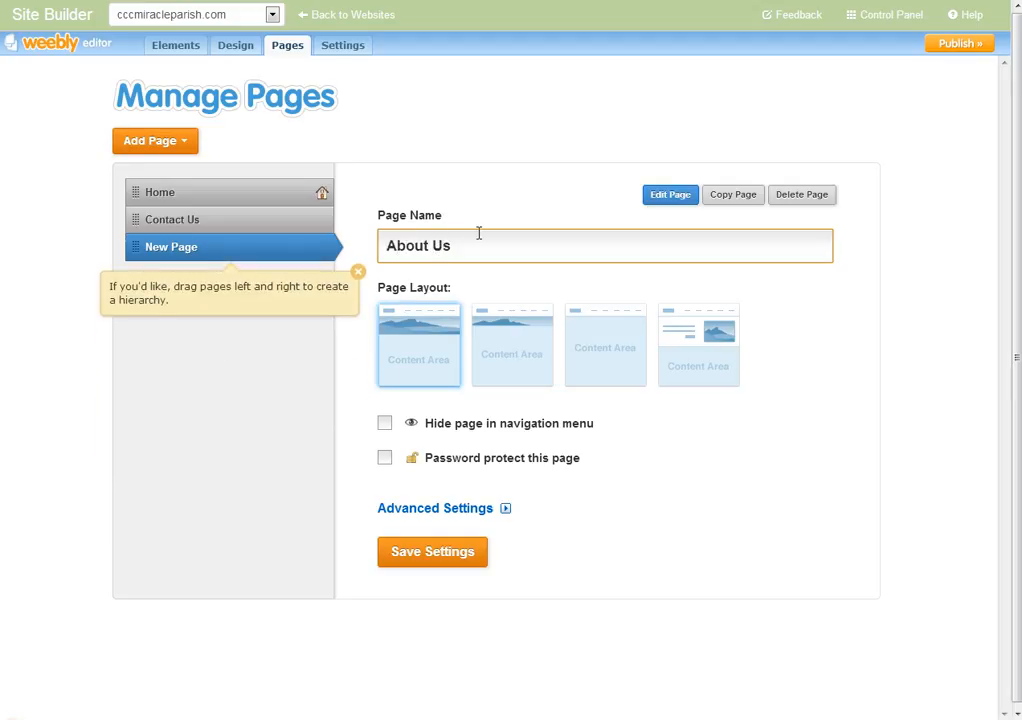
{"action": "left_click", "coordinate": [512, 344]}
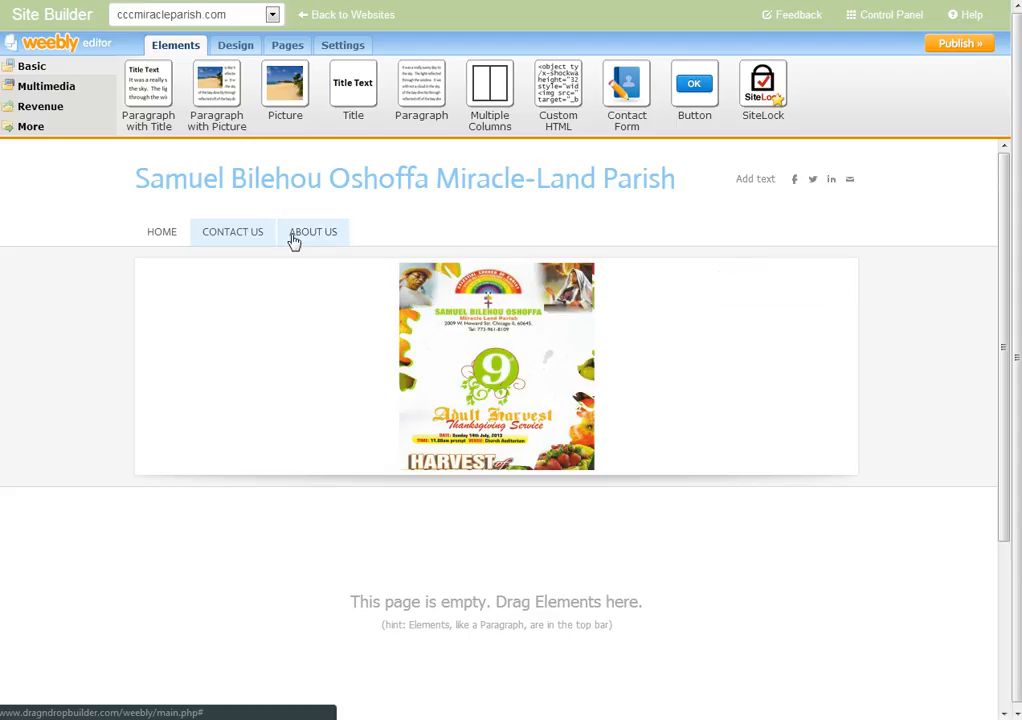
{"action": "left_click", "coordinate": [312, 232]}
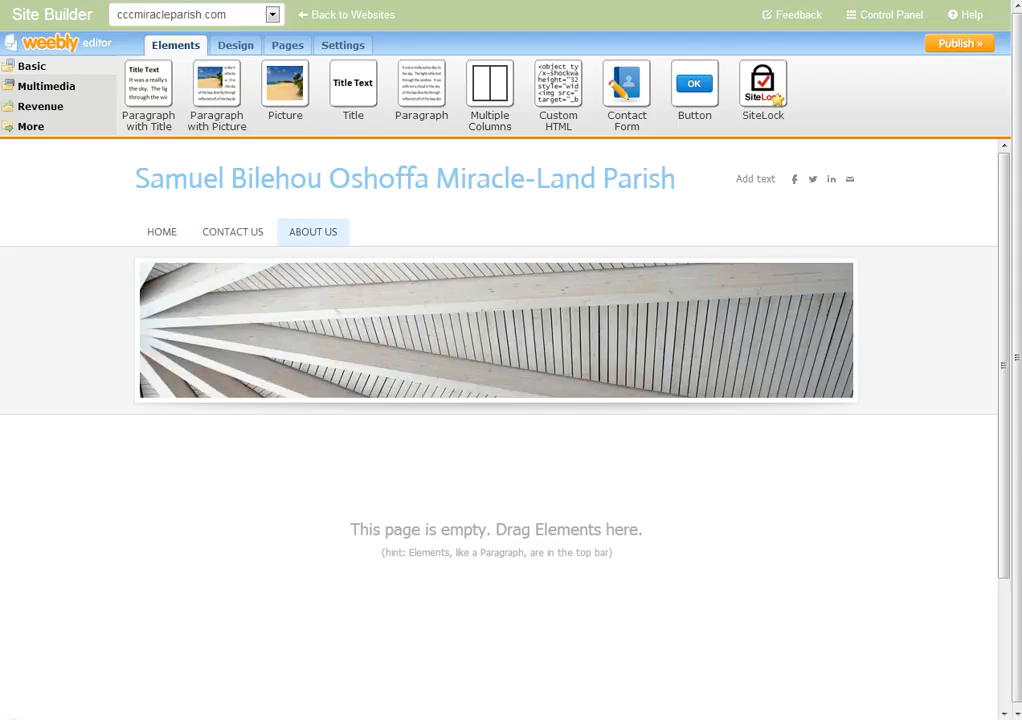
- Publish the website to cccmiracleparish.com
{"action": "left_click", "coordinate": [956, 44]}
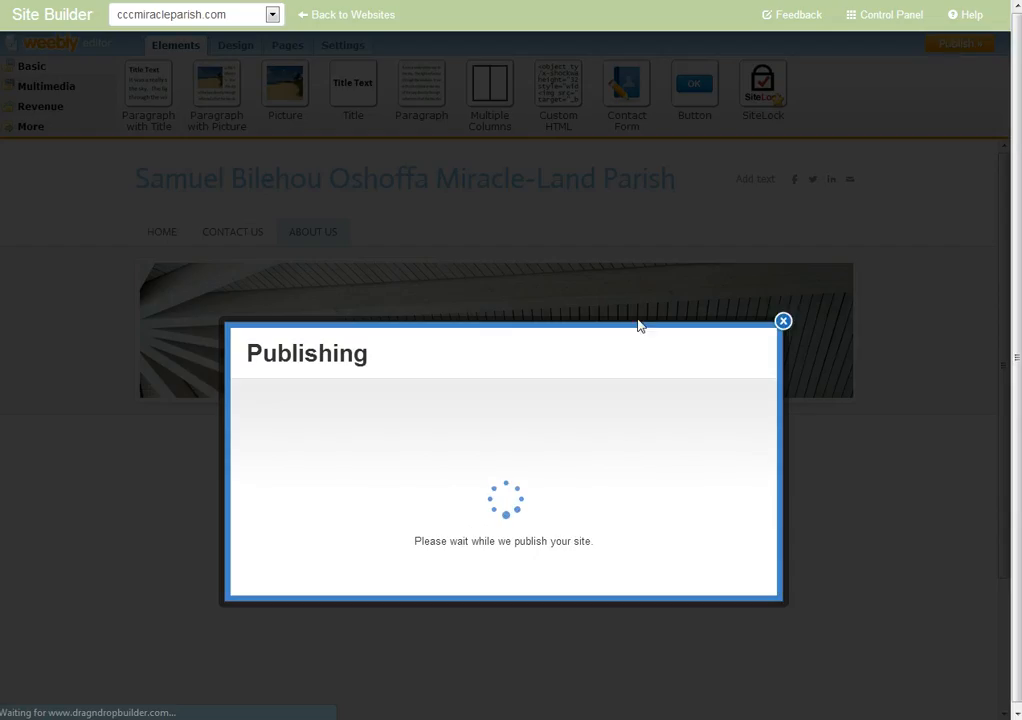
{"action": "mouse_move", "coordinate": [608, 392]}
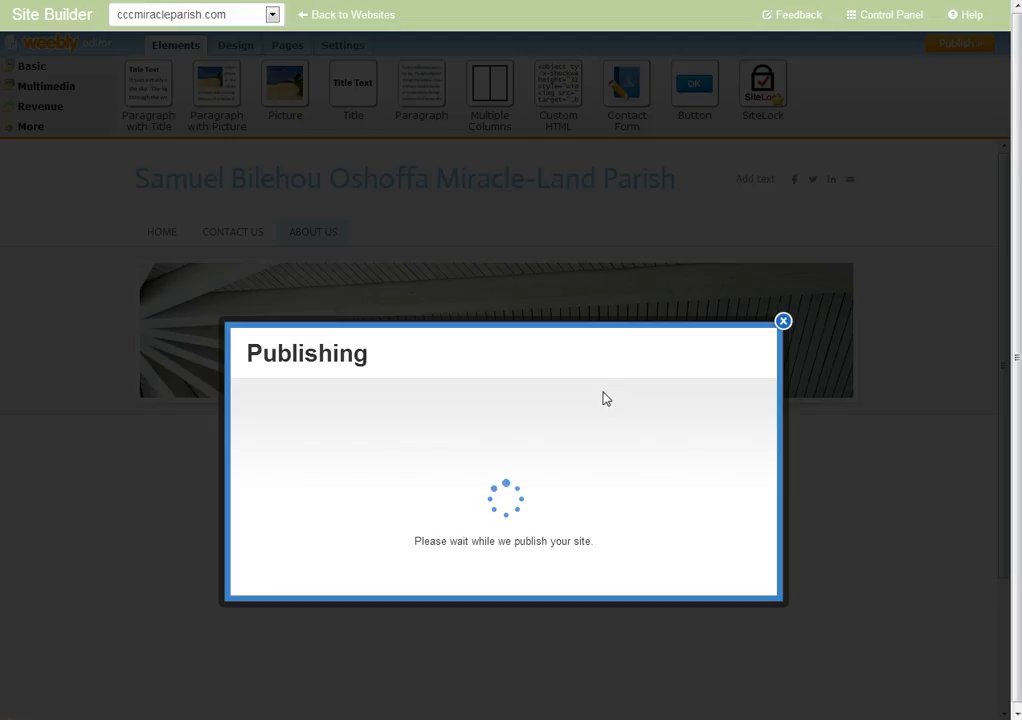
{"action": "mouse_move", "coordinate": [596, 396]}
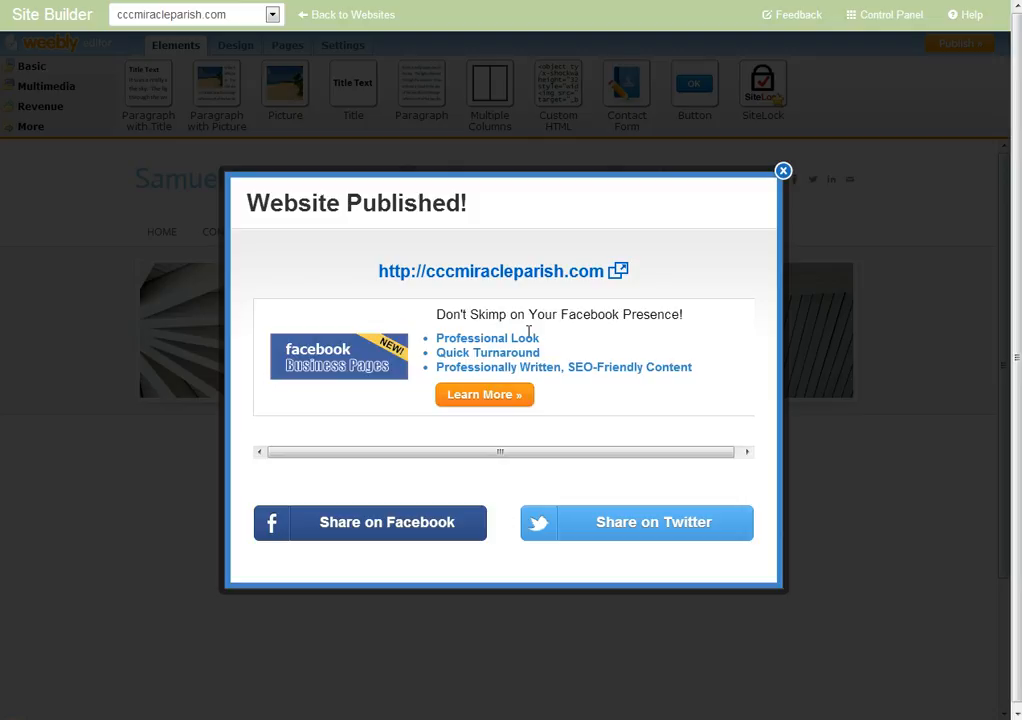
{"action": "mouse_move", "coordinate": [424, 232]}
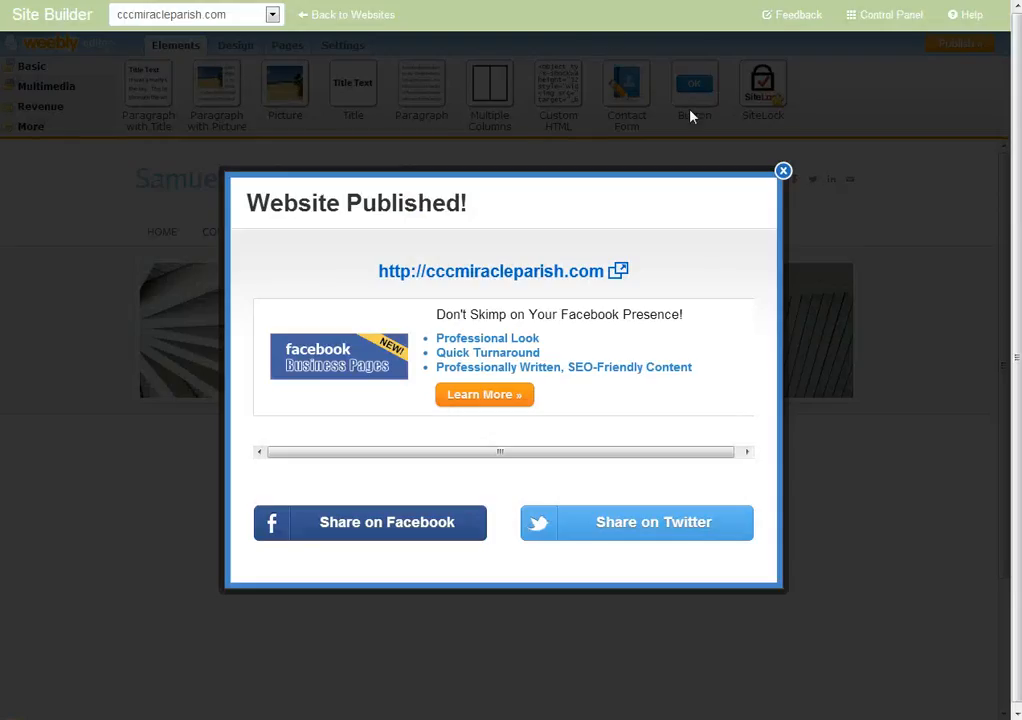
{"action": "mouse_move", "coordinate": [770, 172]}
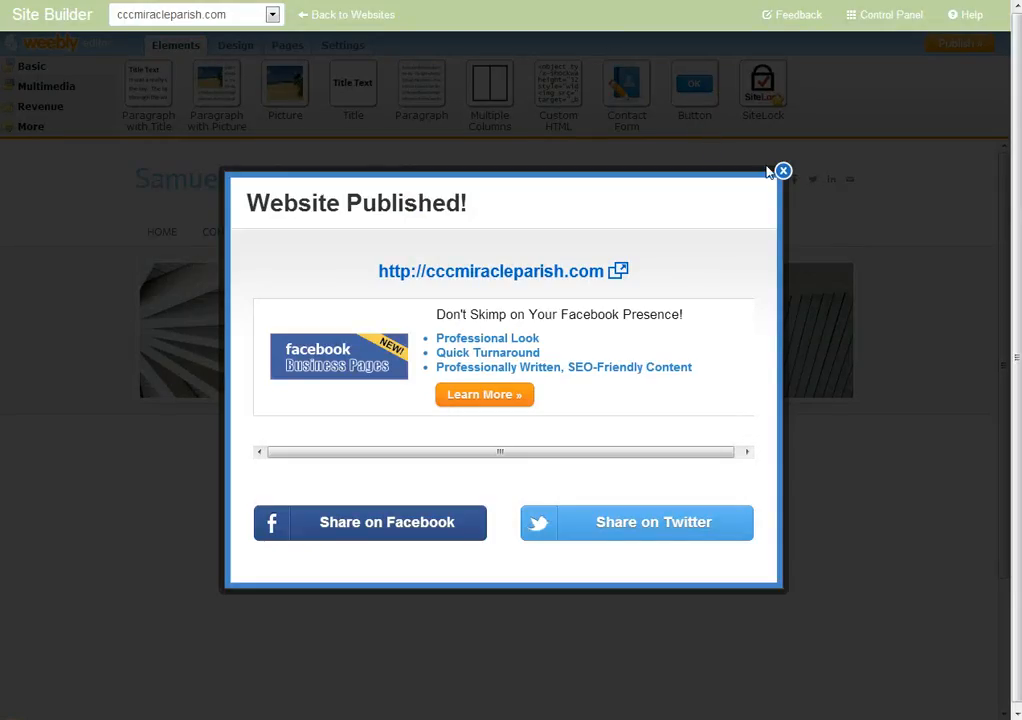
- Dismiss the Website Published confirmation to return to the About Us editor
{"action": "left_click", "coordinate": [782, 170]}
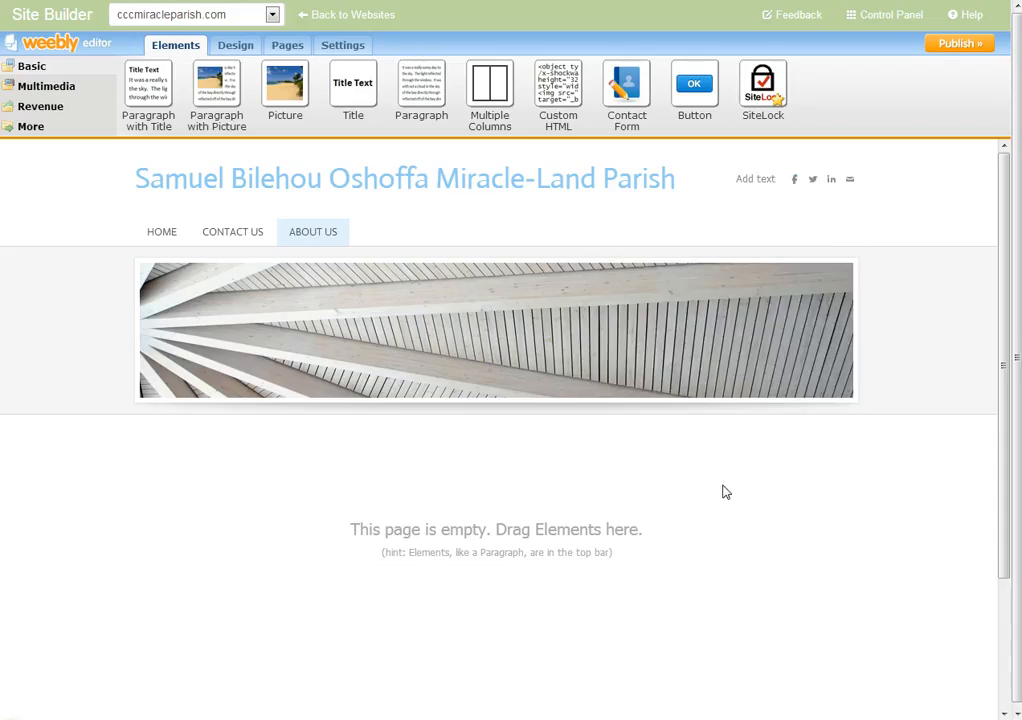
{"action": "mouse_move", "coordinate": [764, 498]}
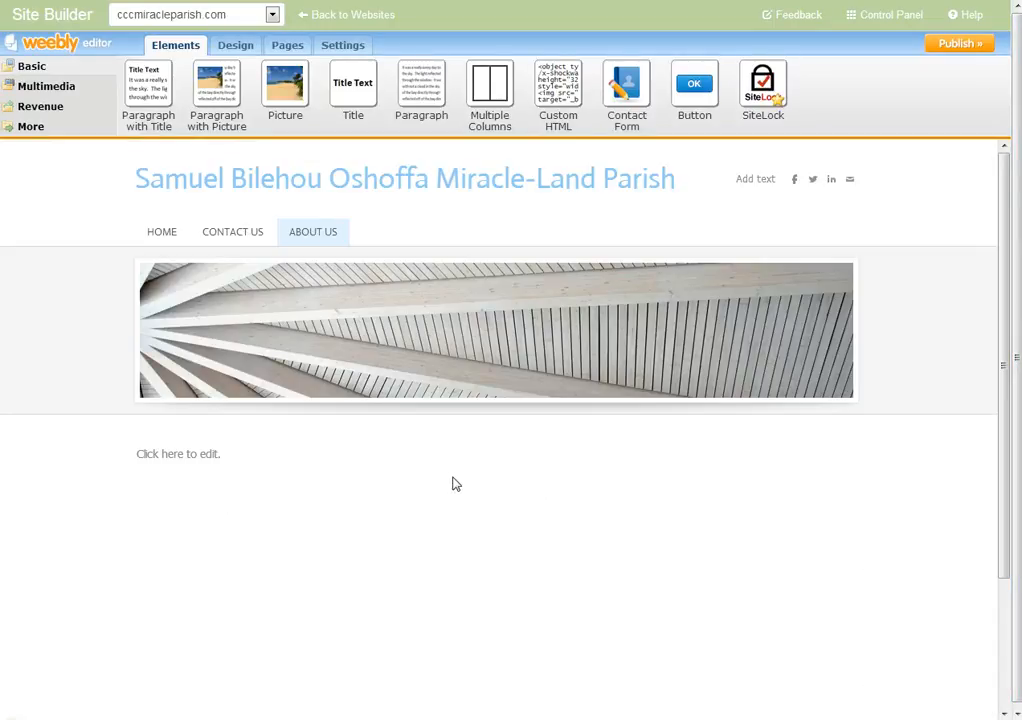
- Begin editing the About Us paragraph block to hold the Mock Turtle text
{"action": "left_click", "coordinate": [176, 454]}
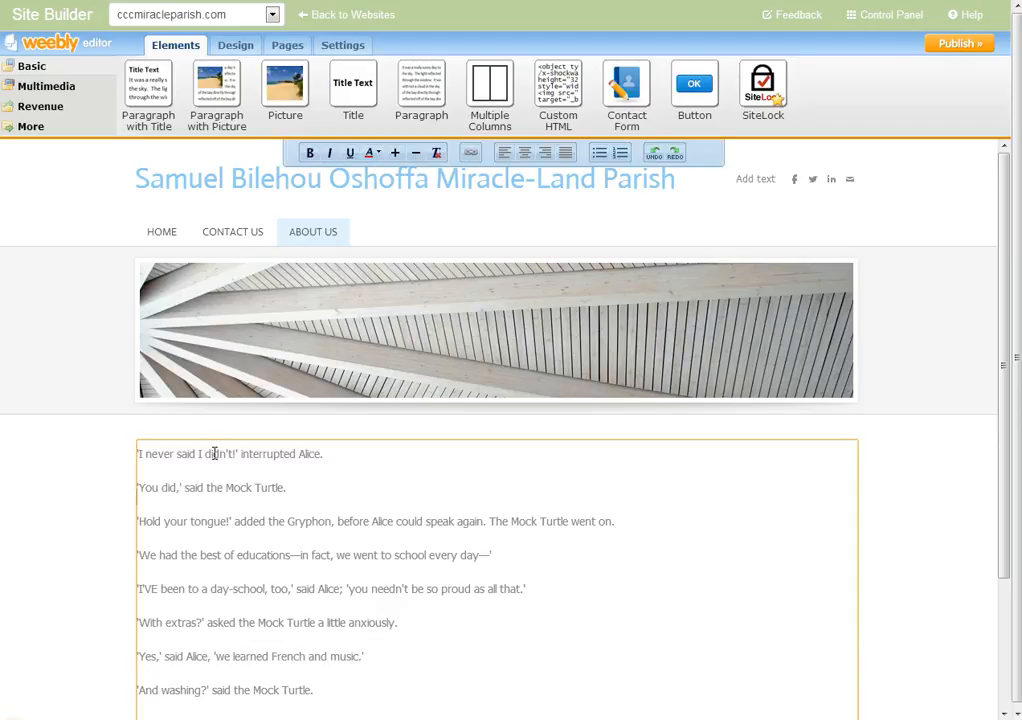
{"action": "scroll", "scroll_direction": "down", "scroll_amount": 3}
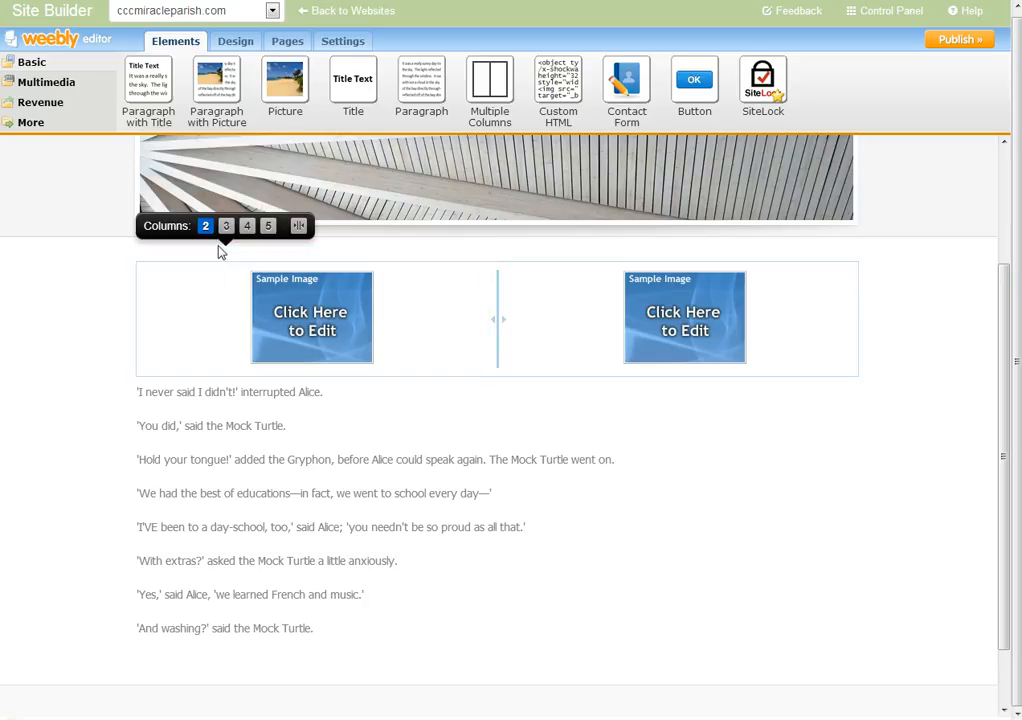
{"action": "left_click", "coordinate": [226, 224]}
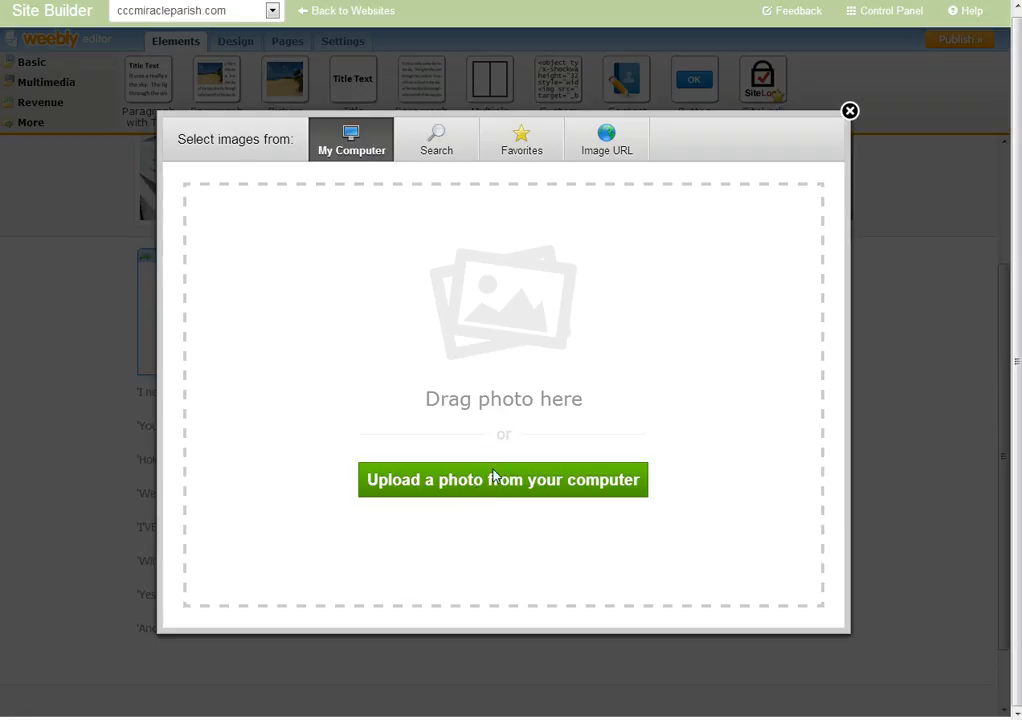
{"action": "mouse_move", "coordinate": [496, 486]}
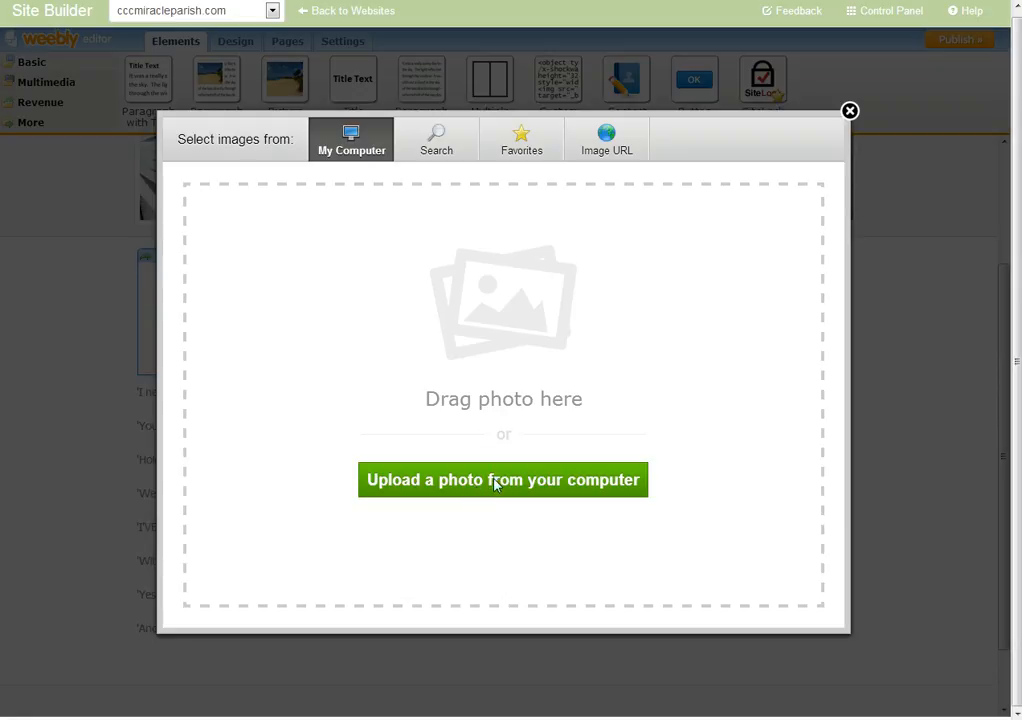
{"action": "mouse_move", "coordinate": [442, 264]}
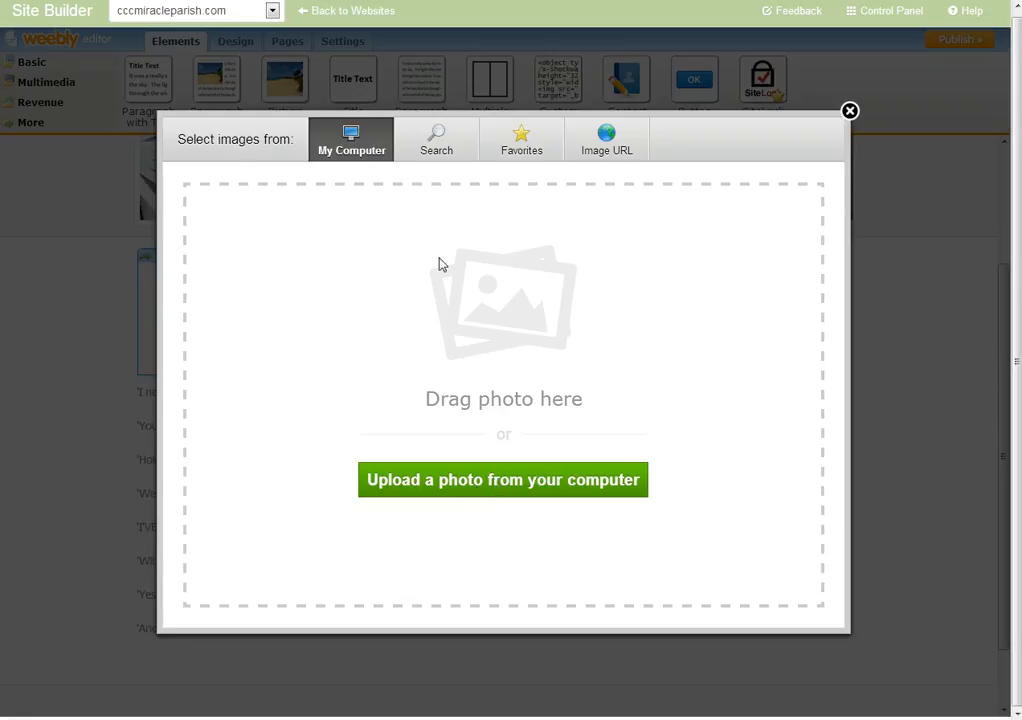
- Choose the Desert photo from Pictures > Sample Pictures for upload
{"action": "left_click", "coordinate": [504, 480]}
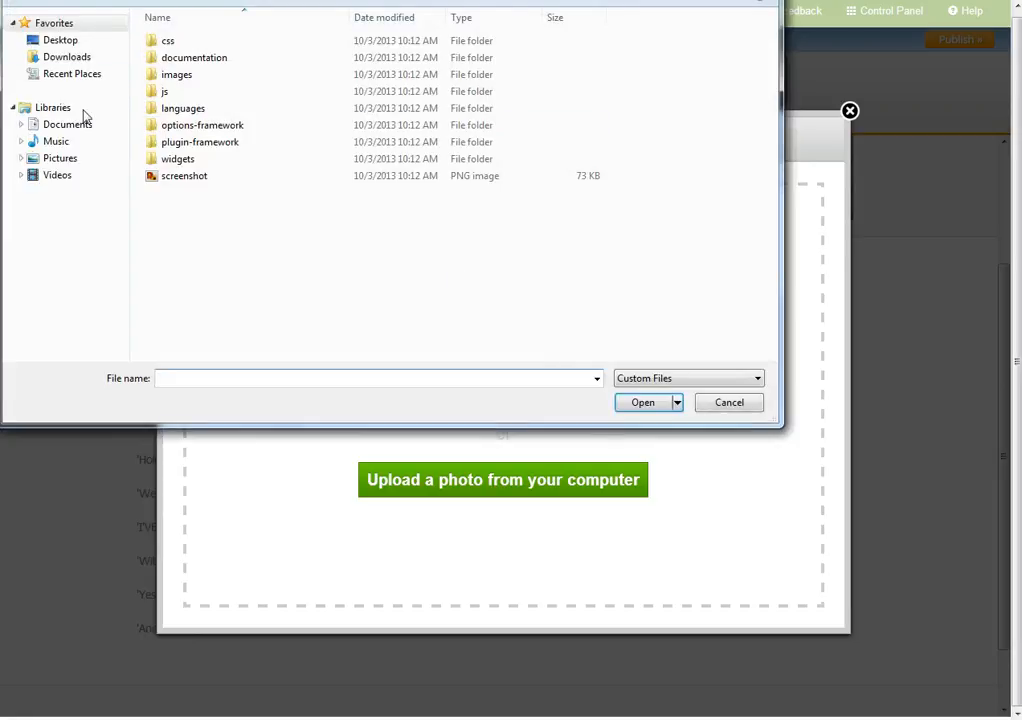
{"action": "left_click", "coordinate": [60, 158]}
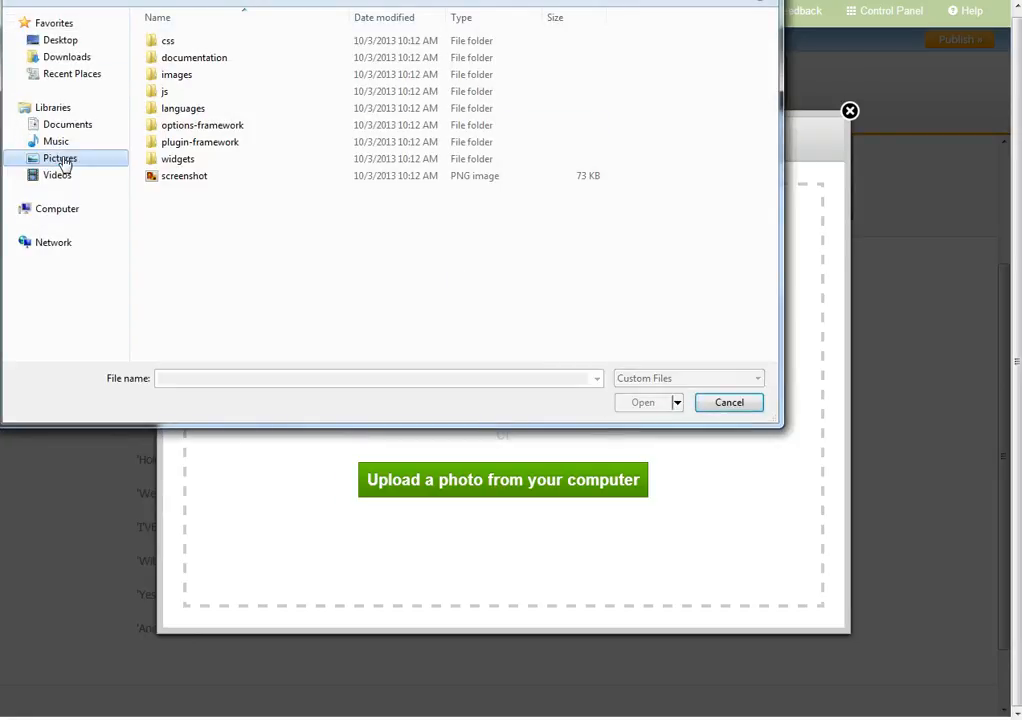
{"action": "left_click", "coordinate": [60, 158]}
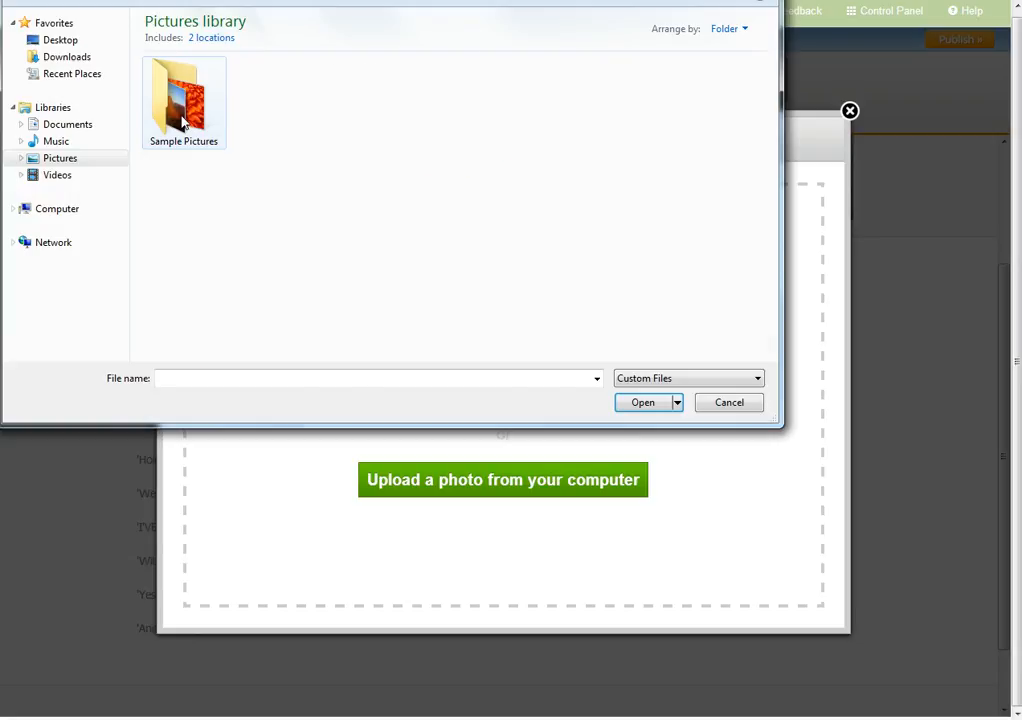
{"action": "double_click", "coordinate": [194, 96]}
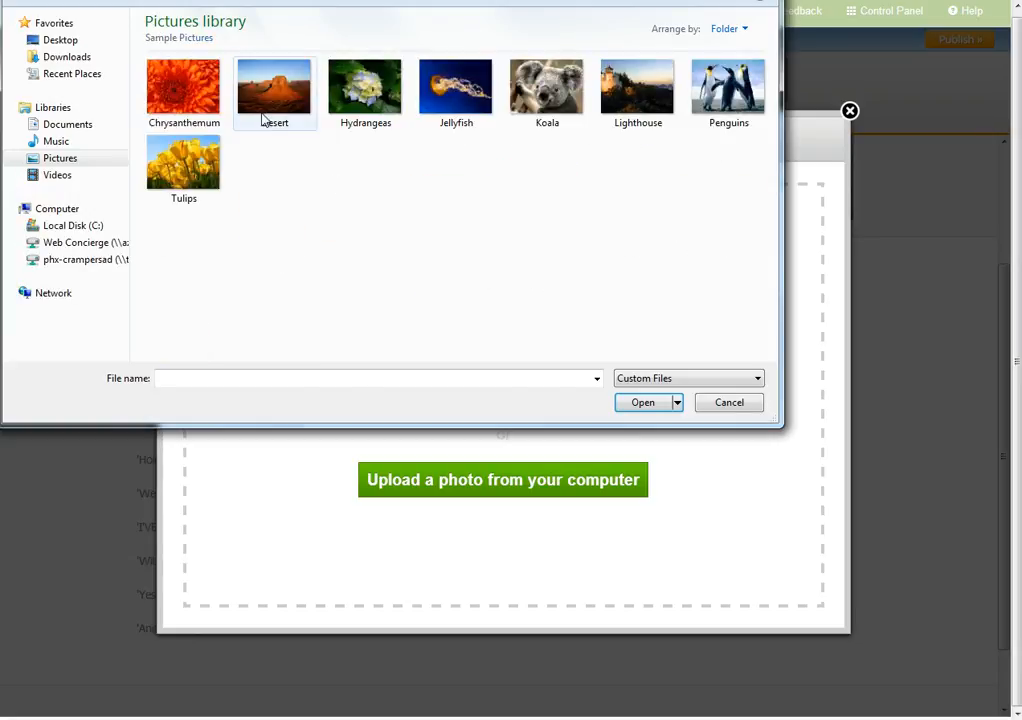
{"action": "left_click", "coordinate": [728, 402]}
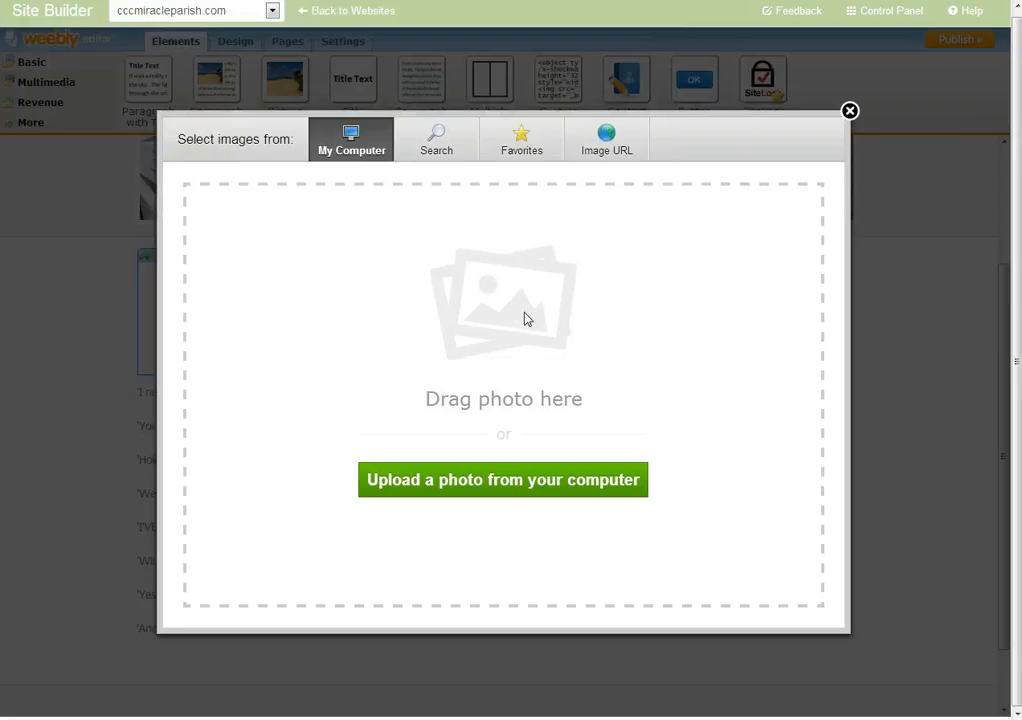
- Let the Desert image upload into the first column
{"action": "left_click", "coordinate": [504, 480]}
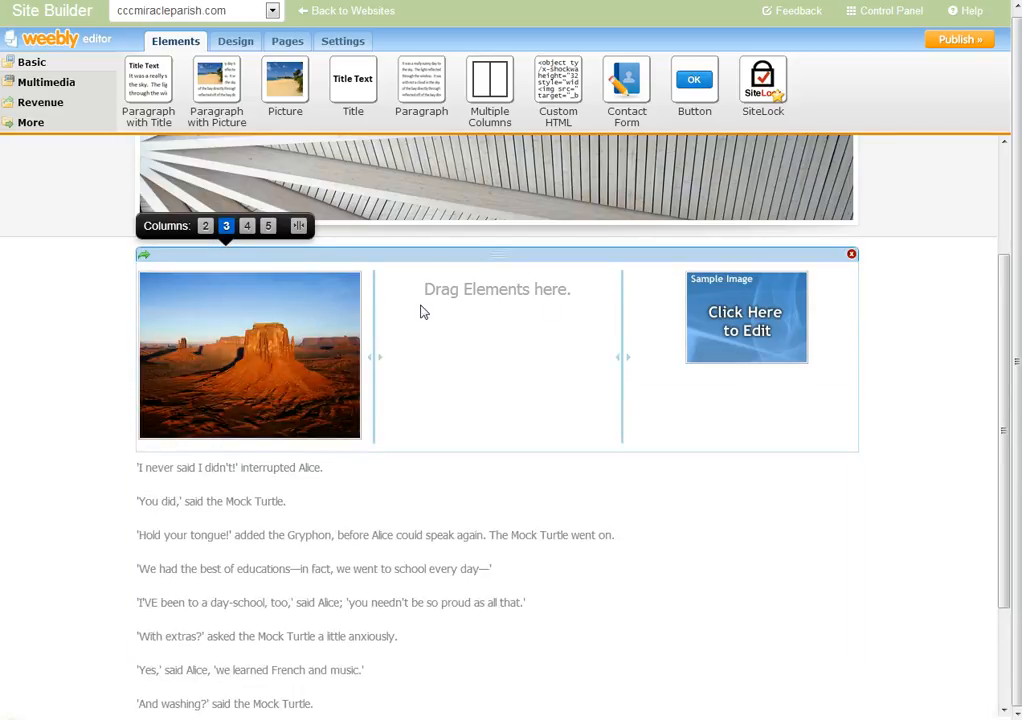
{"action": "mouse_move", "coordinate": [516, 368]}
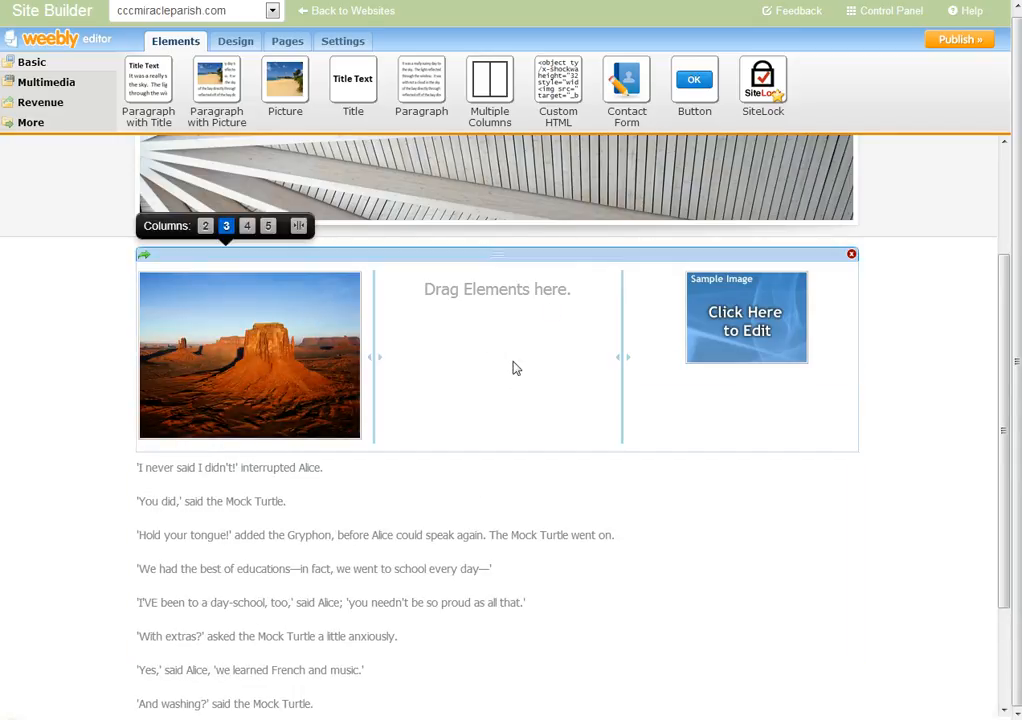